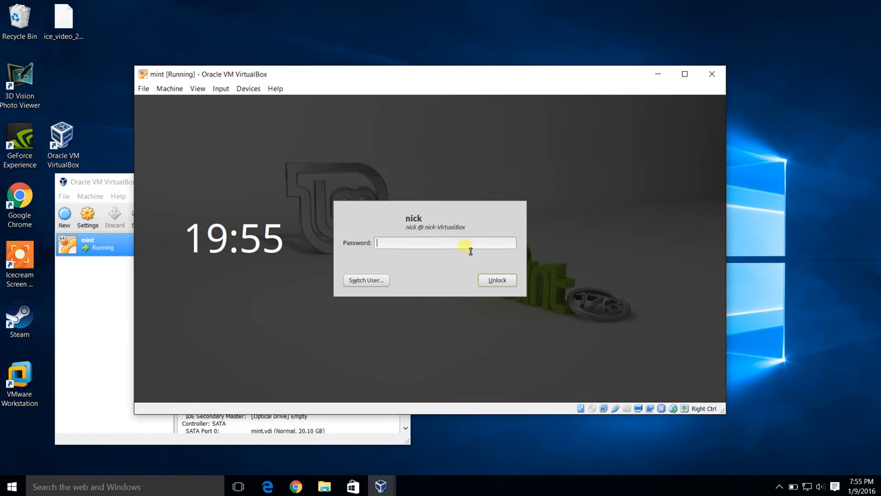
mouse_move(293, 321)
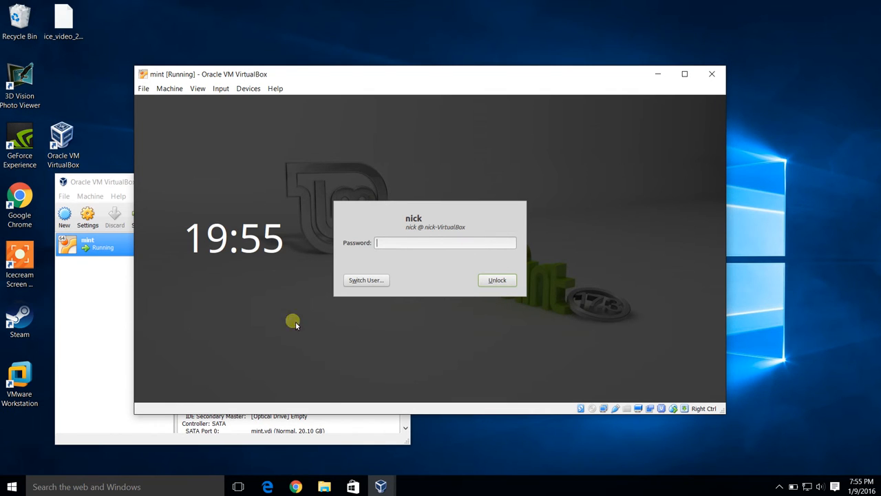
mouse_move(393, 229)
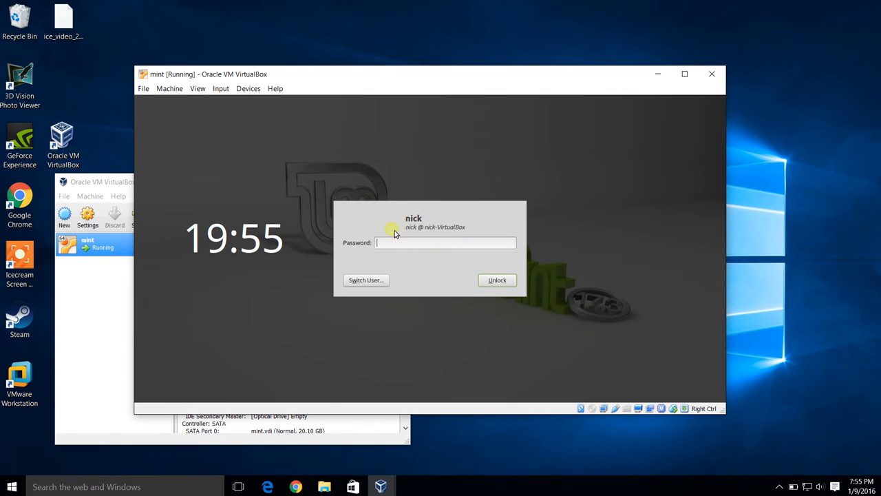
mouse_move(447, 242)
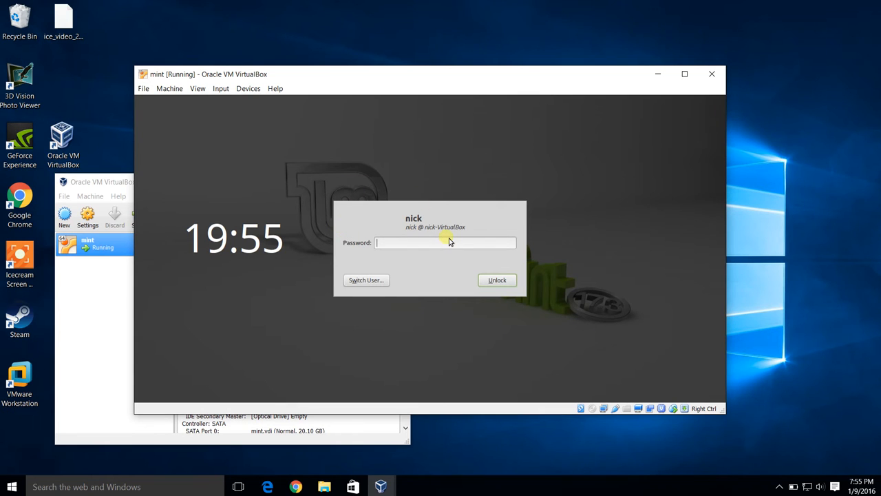
mouse_move(366, 306)
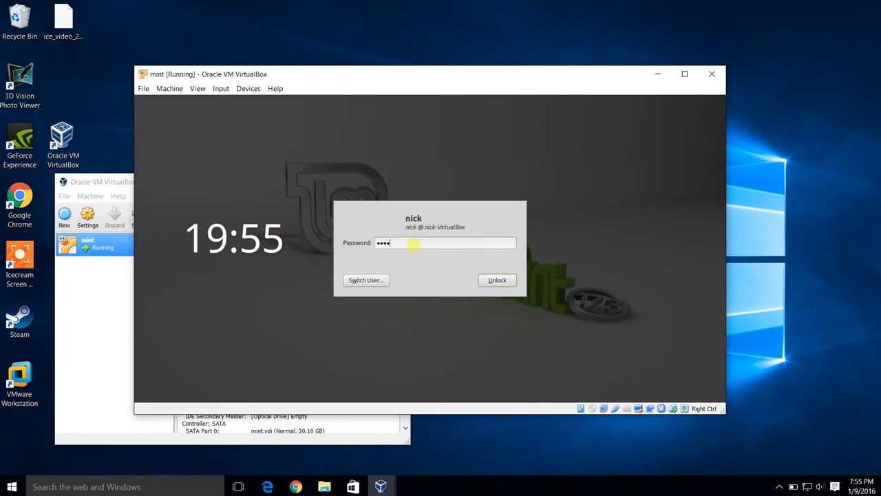
Step: Unlock the session, maximize the VM window, and browse the Graphics and Administration menu categories
click(497, 280)
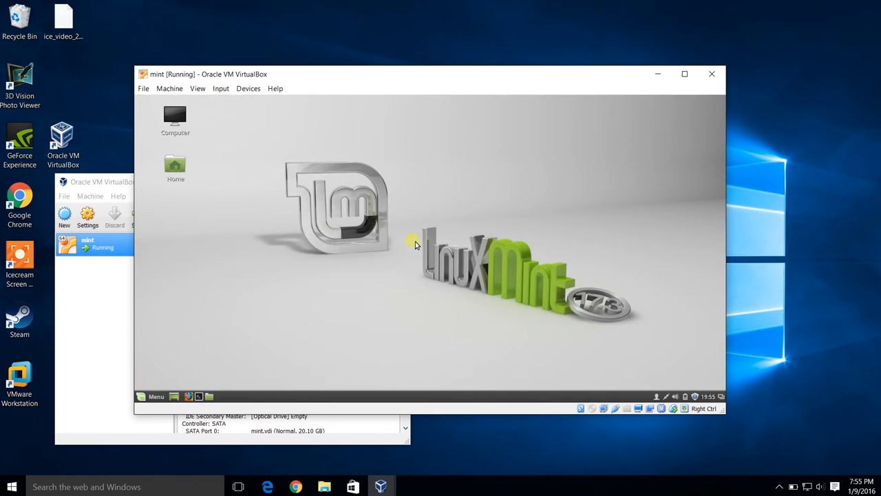
mouse_move(379, 111)
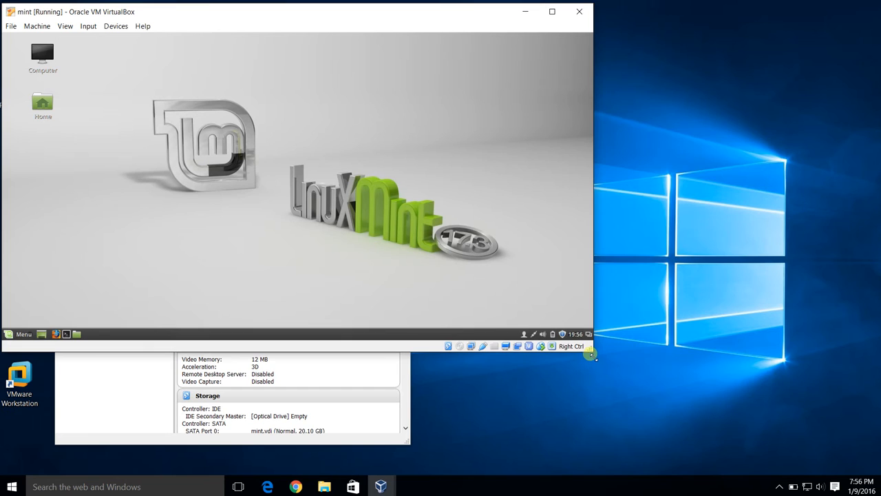
click(552, 12)
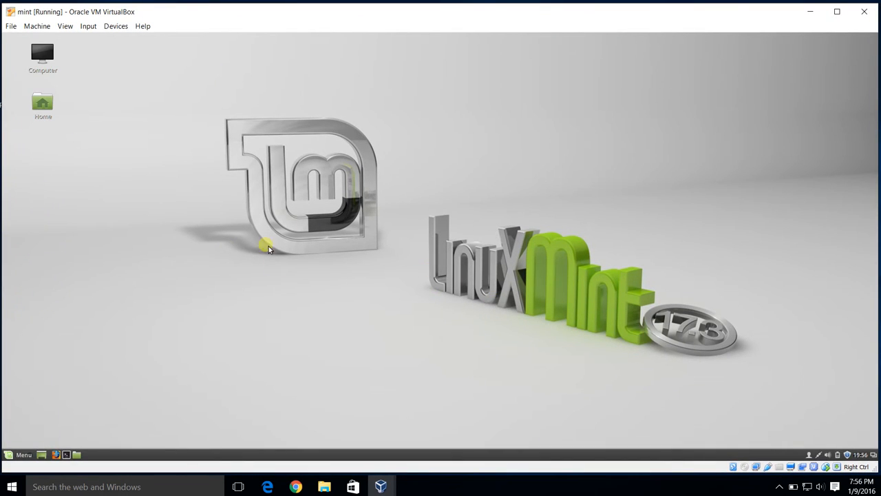
mouse_move(262, 330)
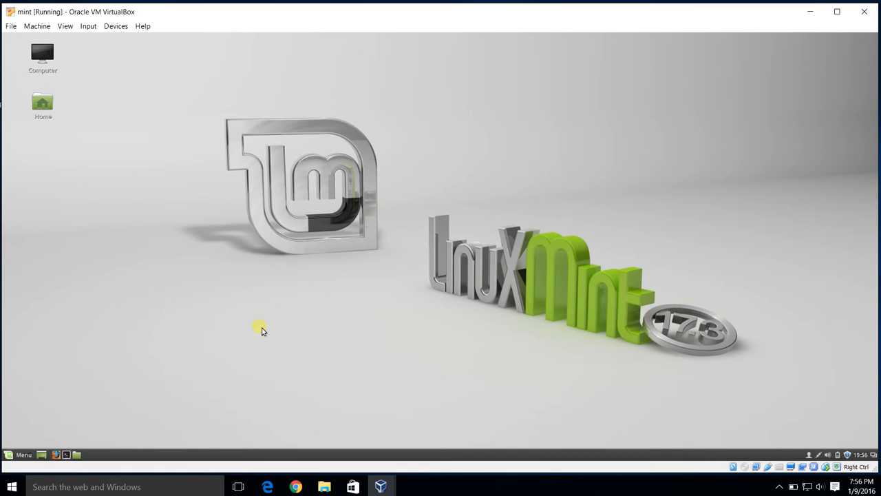
mouse_move(178, 333)
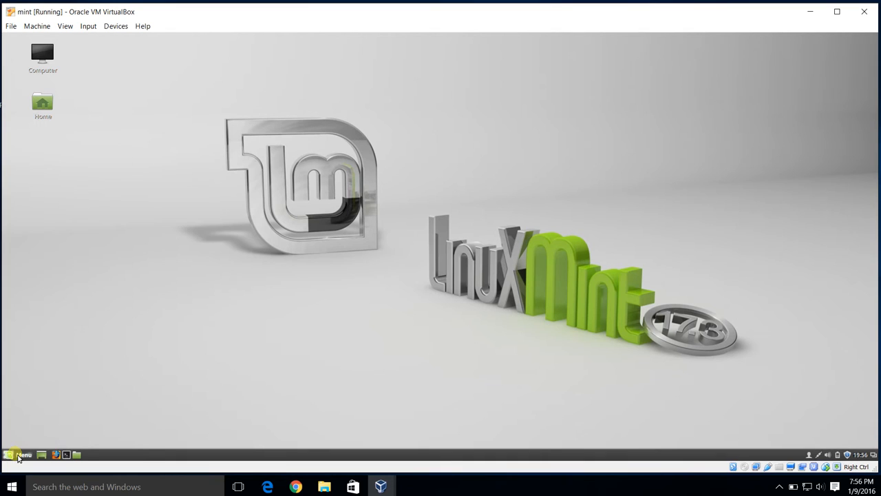
click(19, 455)
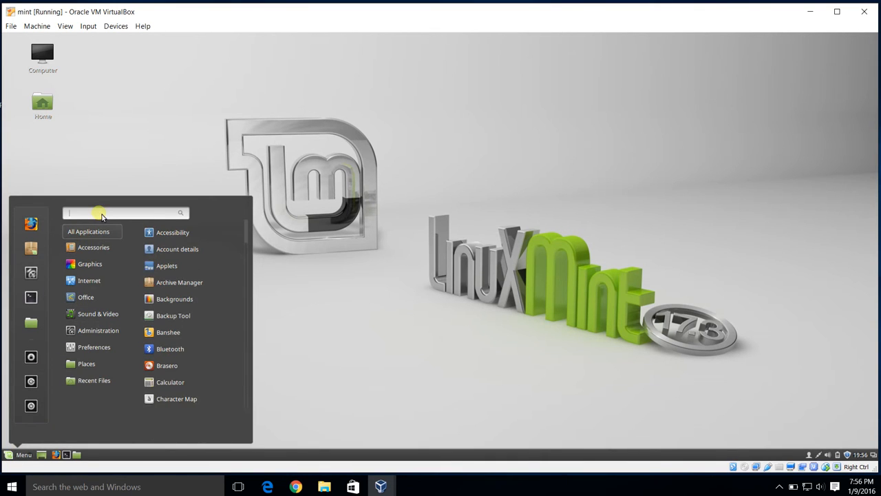
click(89, 263)
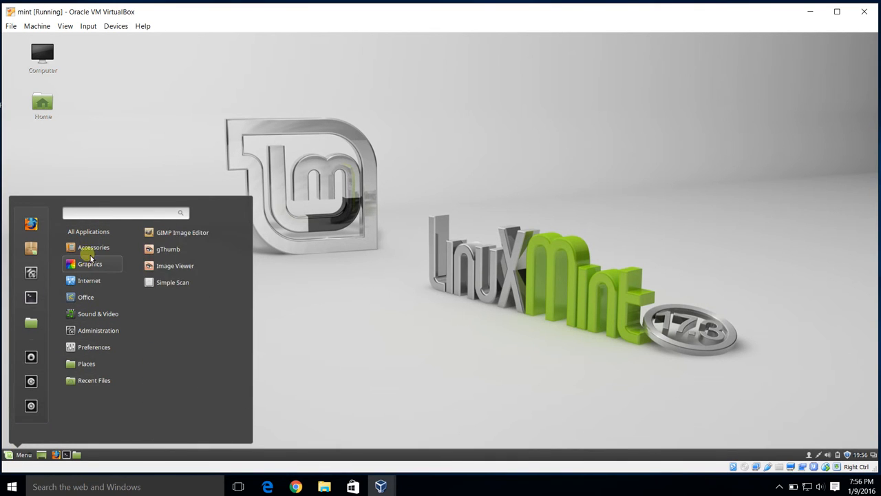
click(98, 330)
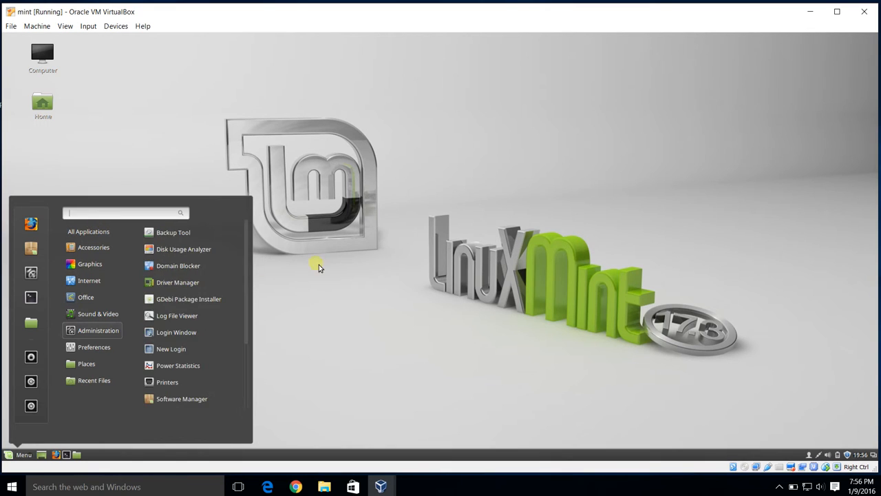
click(23, 455)
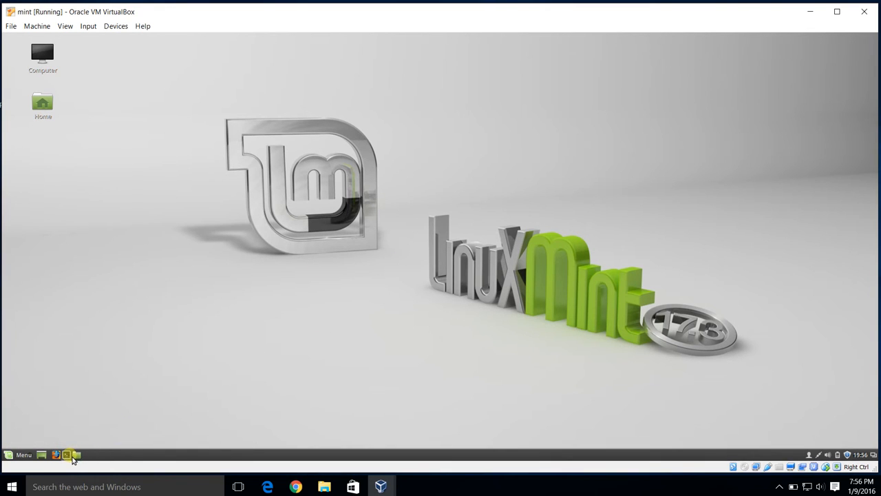
click(67, 455)
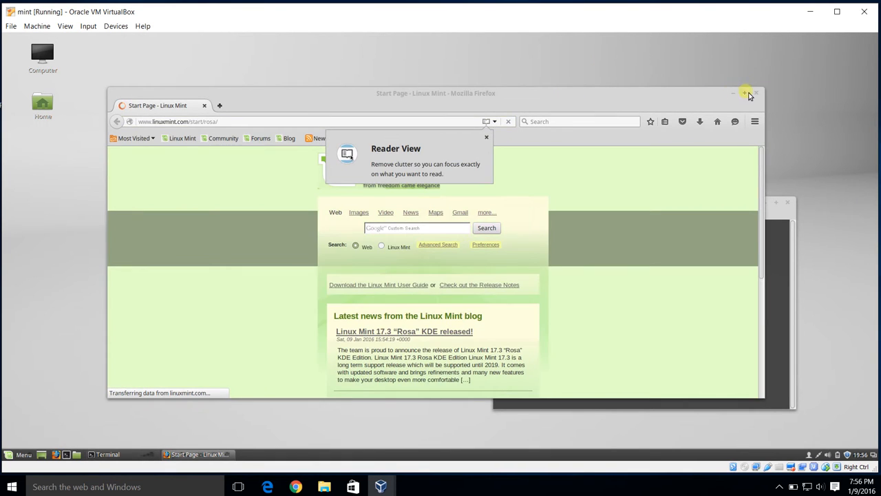
click(733, 93)
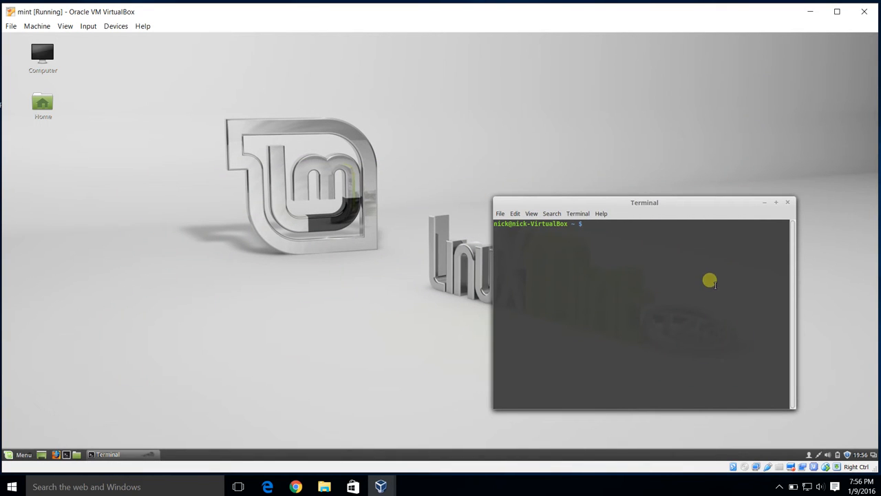
click(787, 202)
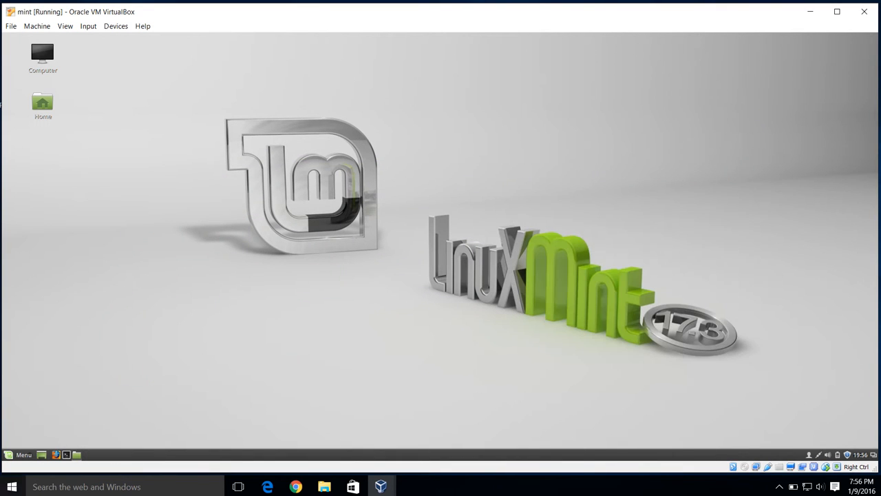
Step: Launch Software Manager from a 'soft' menu search, authenticating with the administrator password
click(21, 455)
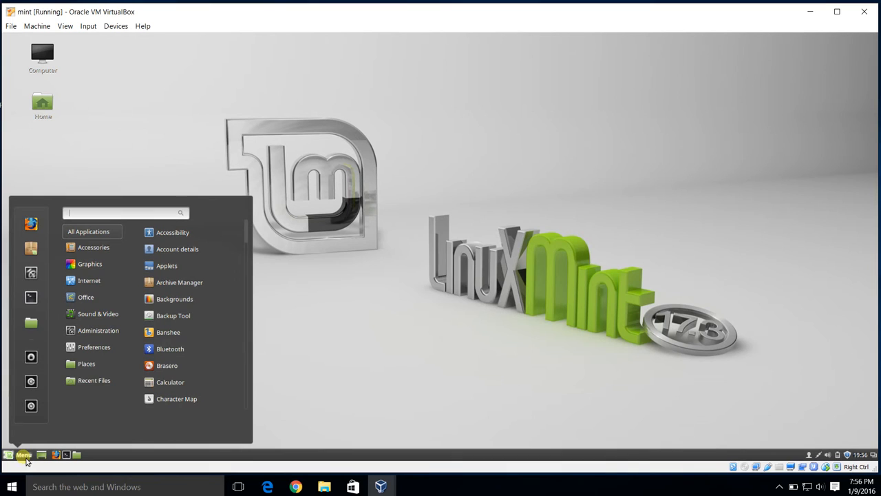
text(soft)
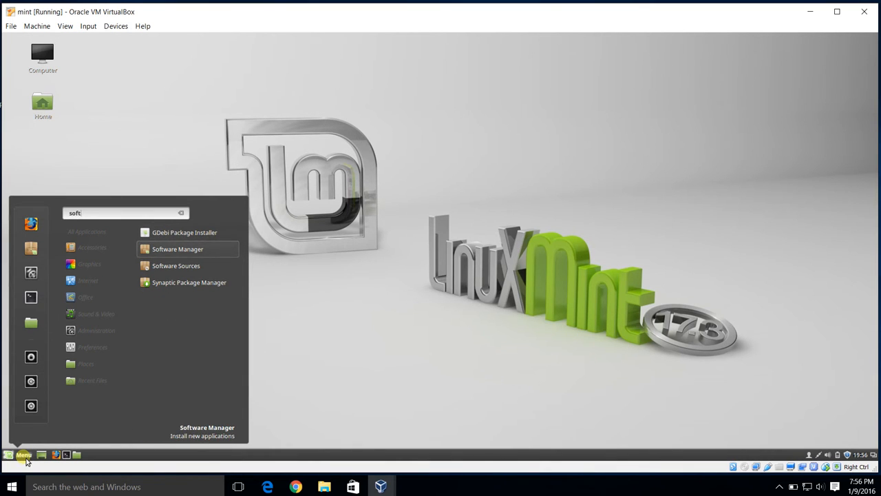
click(178, 248)
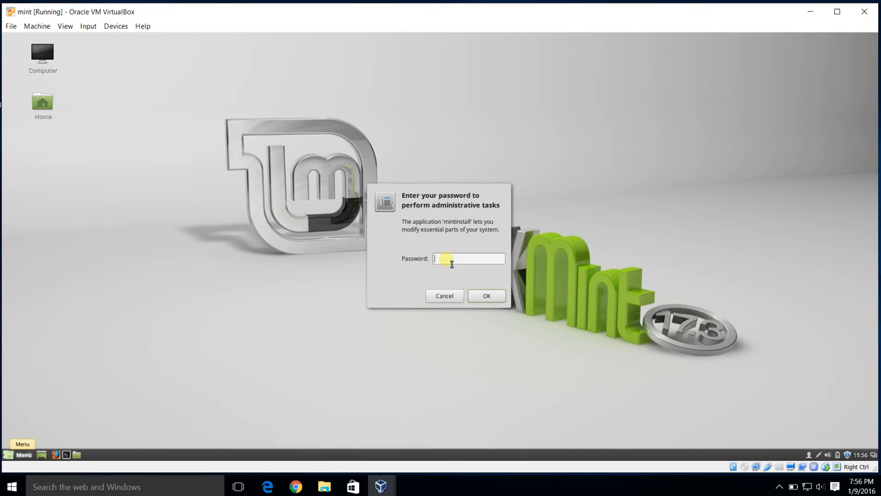
text(••••)
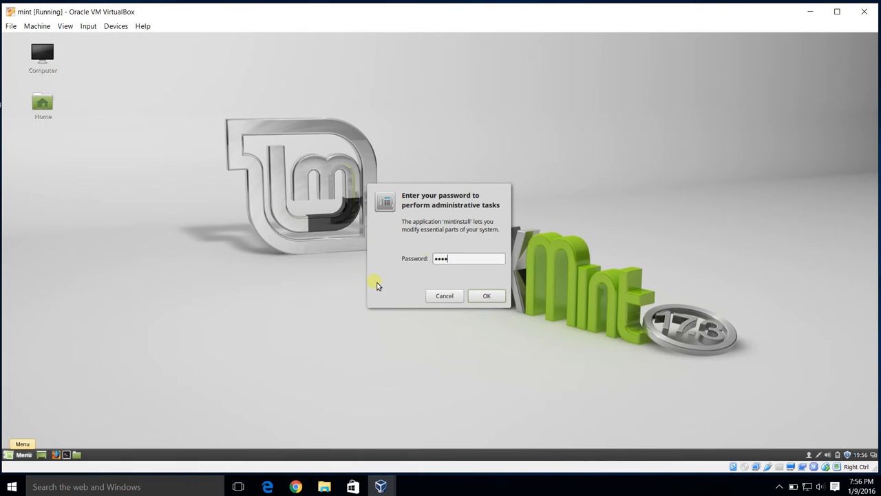
click(487, 296)
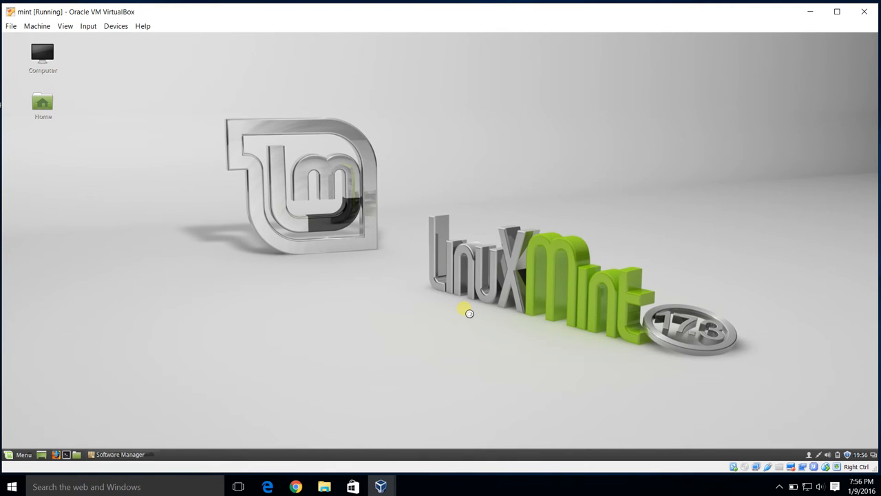
click(120, 454)
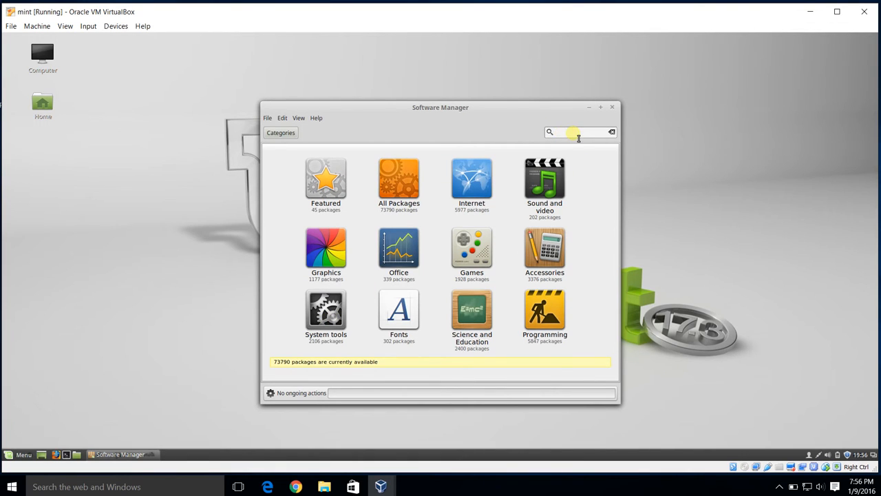
Step: Search 'termin' in Software Manager and install the terminator package
text(termin)
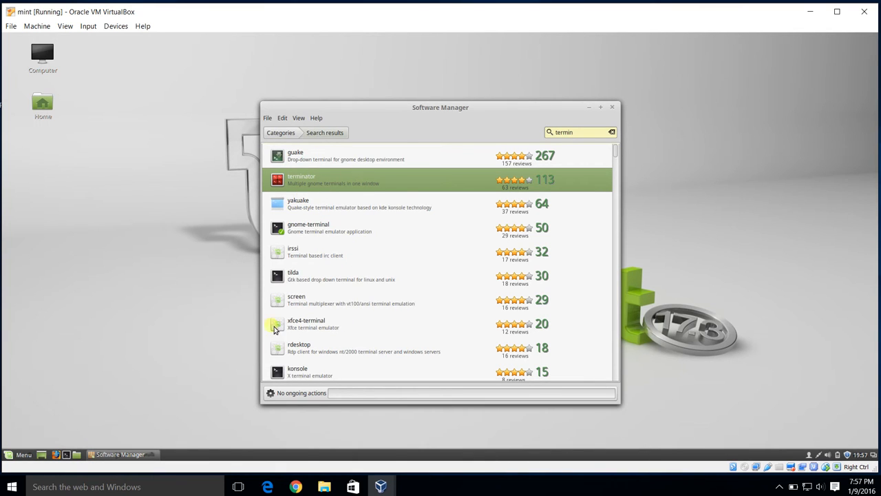
mouse_move(367, 183)
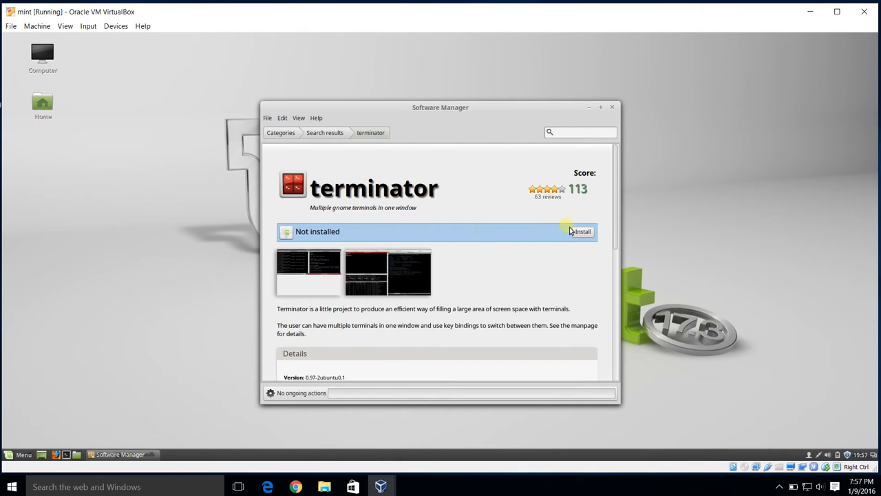
click(582, 231)
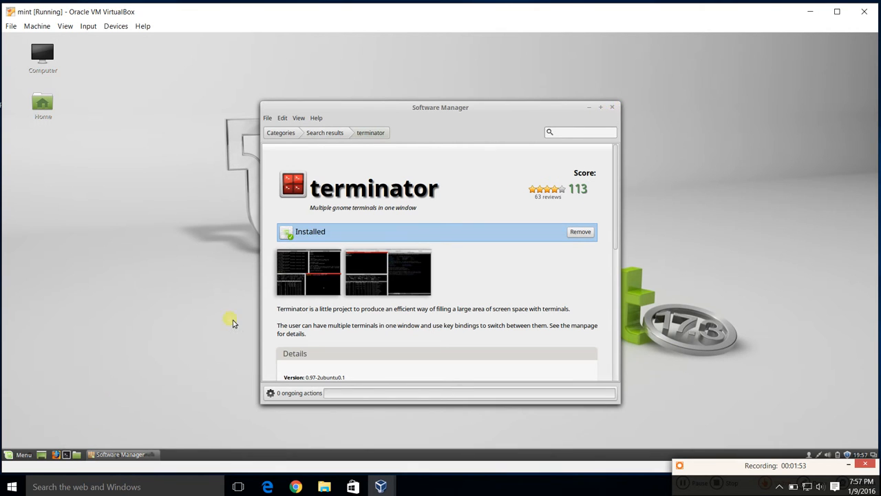
Step: Launch Terminator from a menu search for 'termin'
click(23, 454)
text(t)
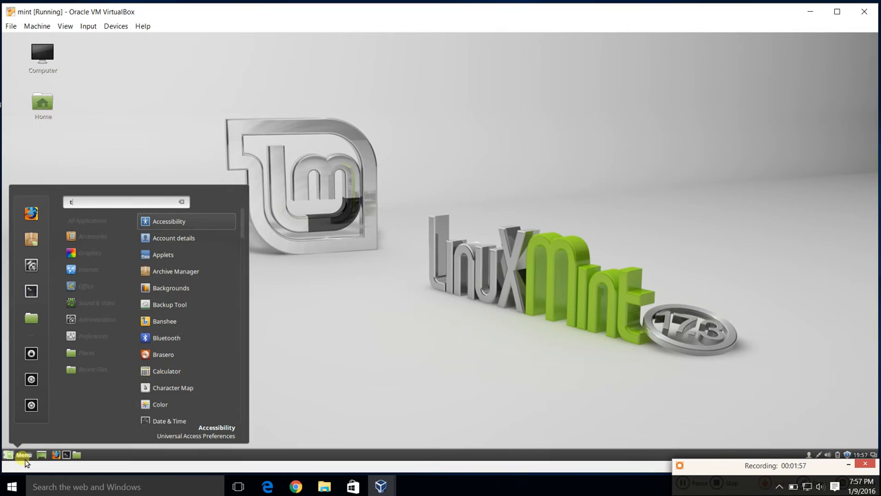
text(ermin)
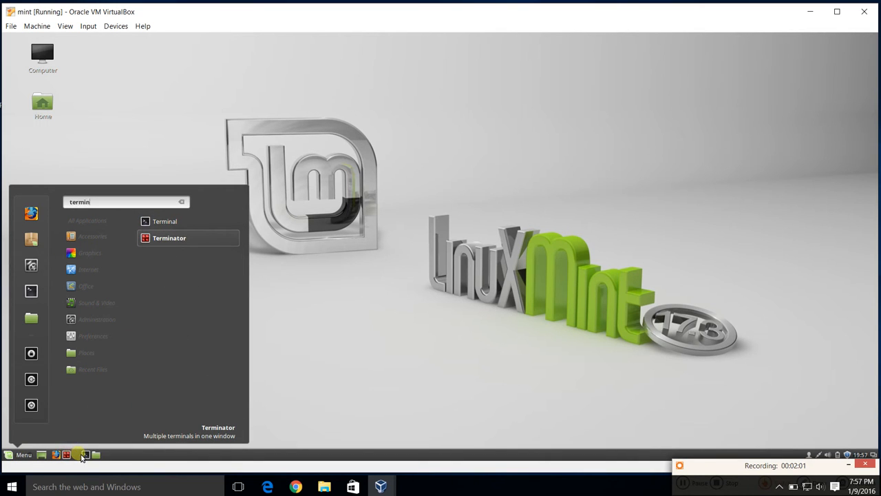
right_click(81, 454)
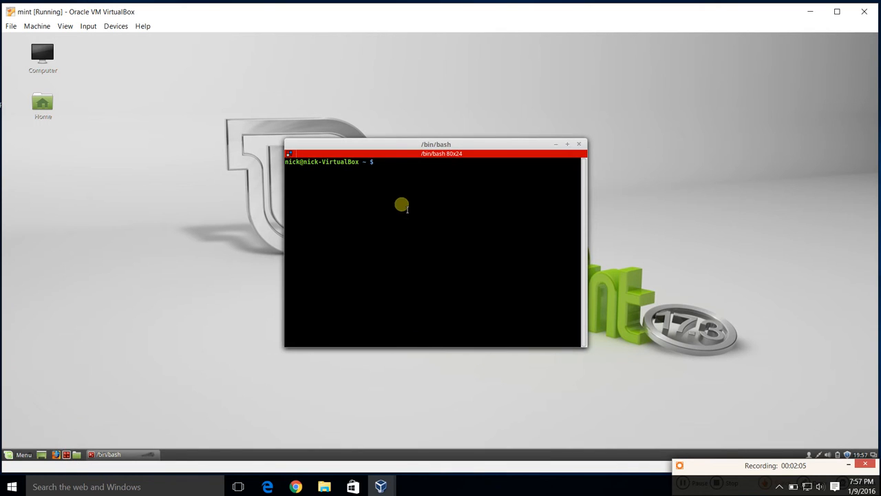
Step: Move the Terminator window higher and split the terminal into side-by-side panes
drag(436, 144, 404, 99)
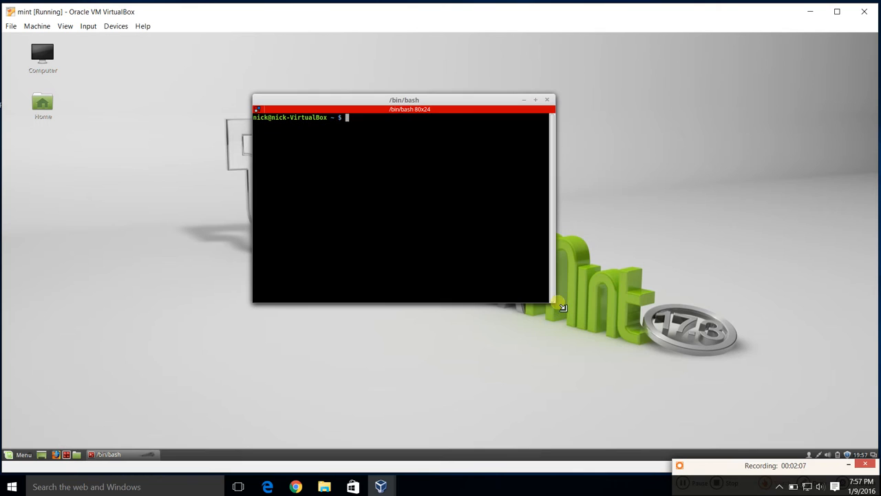
right_click(468, 237)
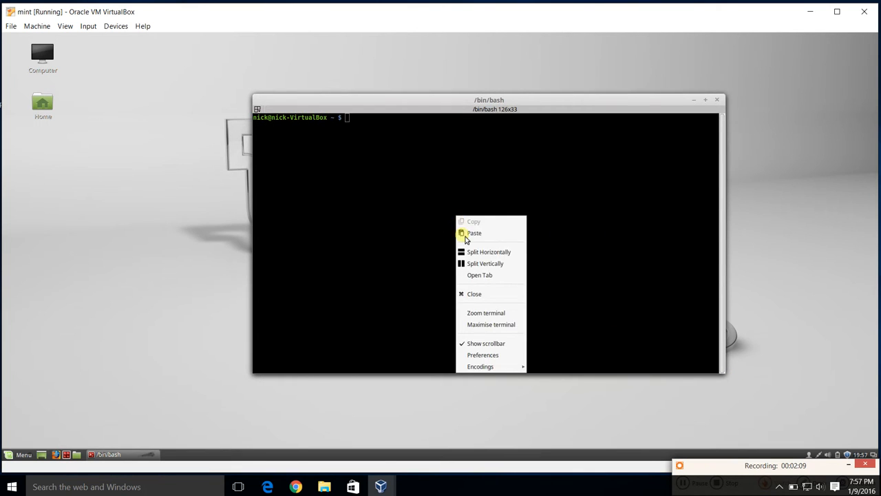
click(489, 252)
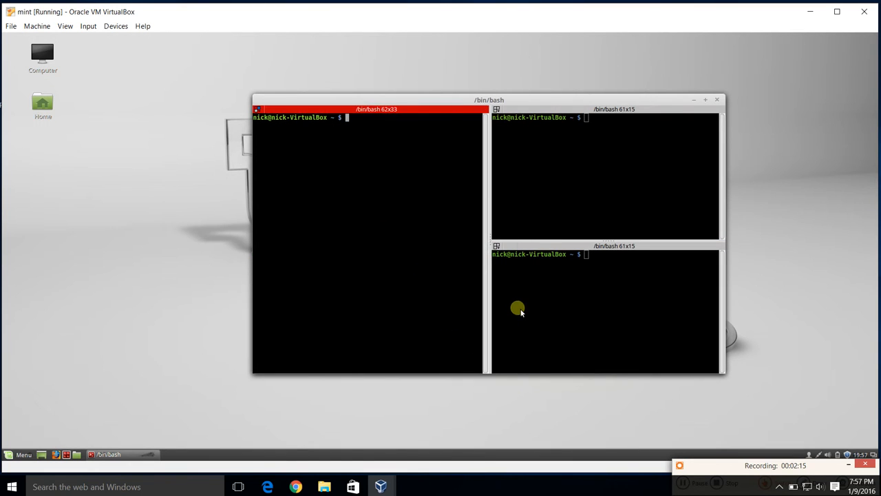
right_click(519, 308)
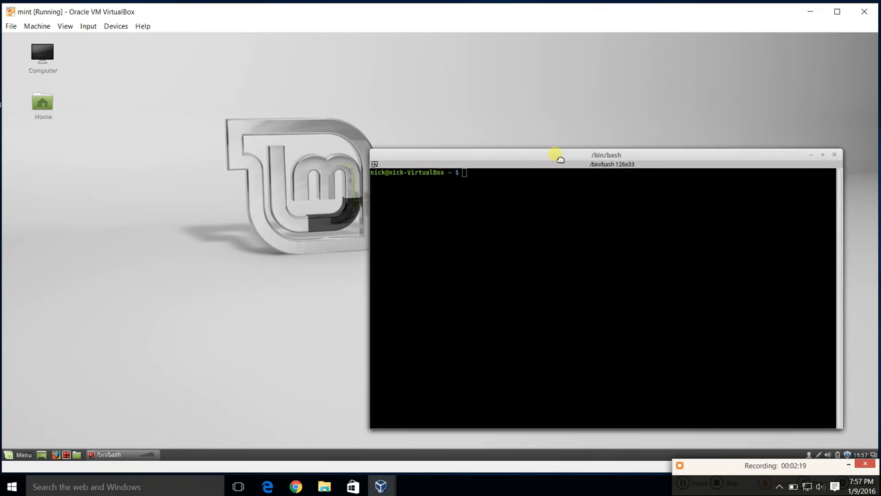
Step: Open the robbyrussell/oh-my-zsh GitHub page and scroll to its Basic Installation commands
drag(555, 155, 630, 164)
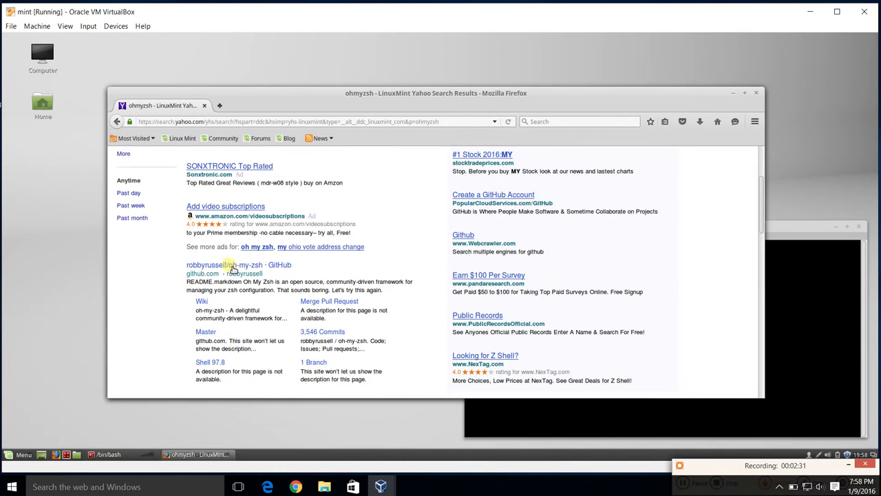
click(238, 265)
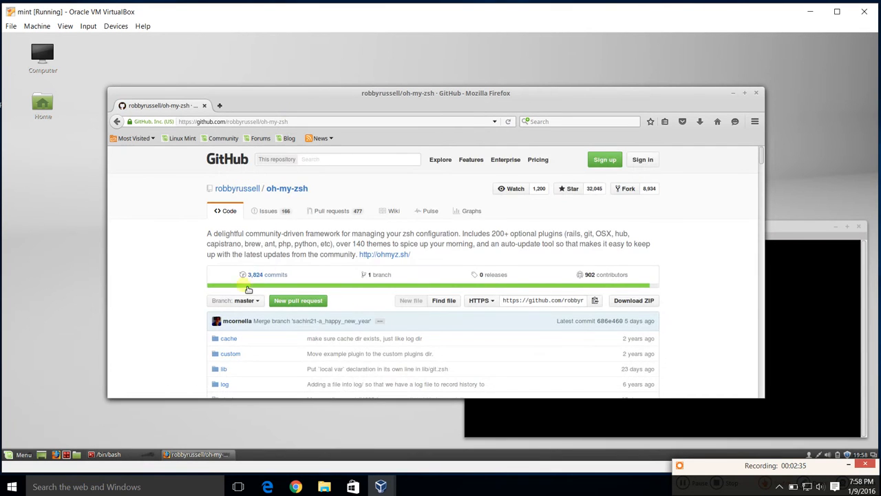
scroll(down, 3)
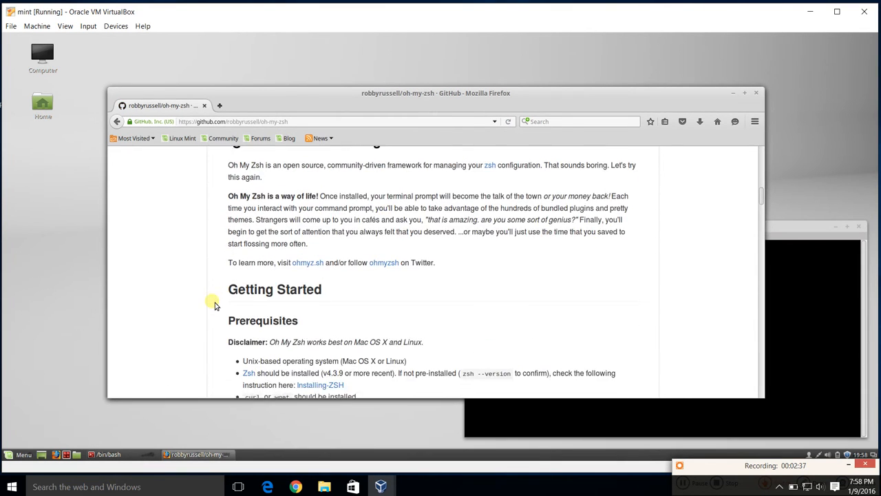
scroll(down, 3)
text(sudo apt)
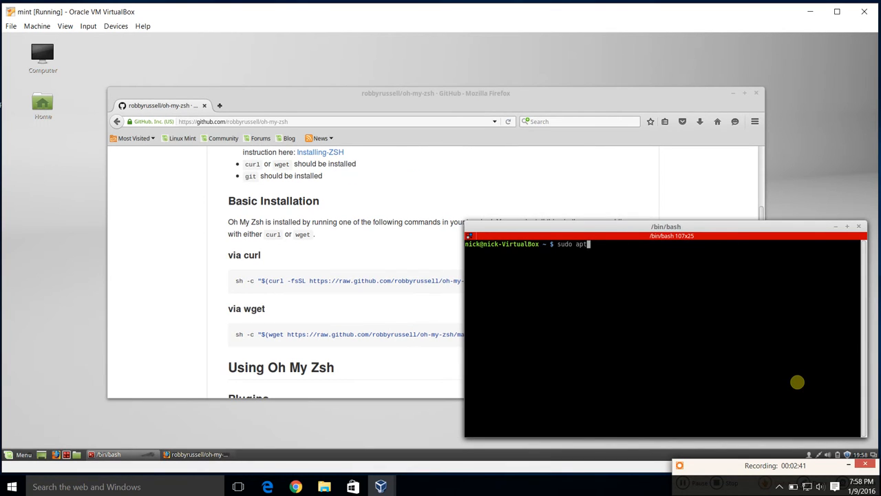
Step: Run sudo apt-get install curl and confirm with y
text(-get install curl)
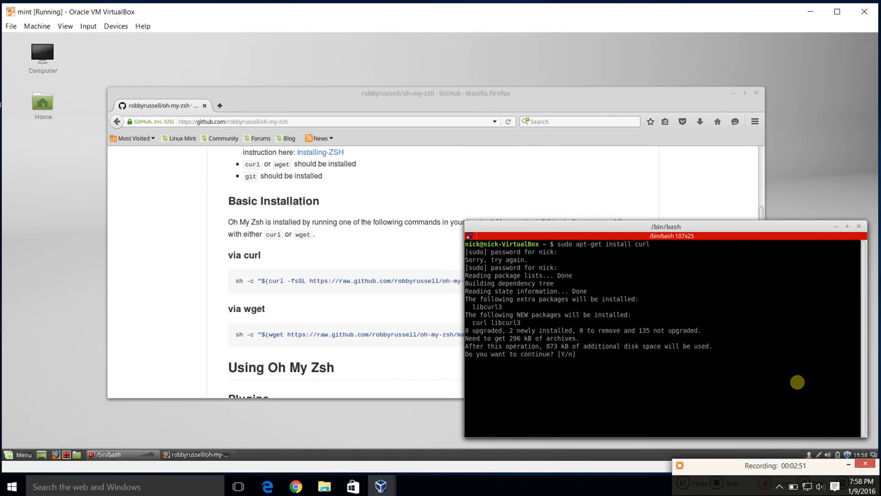
text(y)
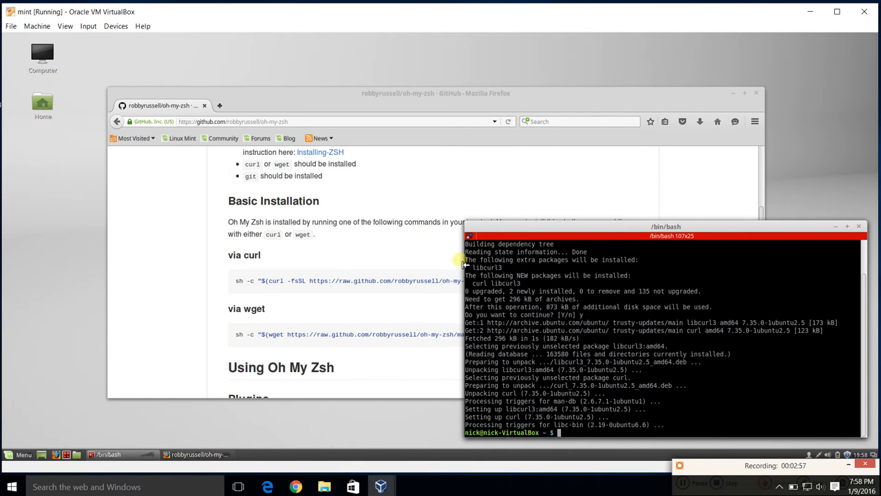
Step: Run the pasted oh-my-zsh curl script, then start a sudo apt-get install for git and zsh
click(236, 283)
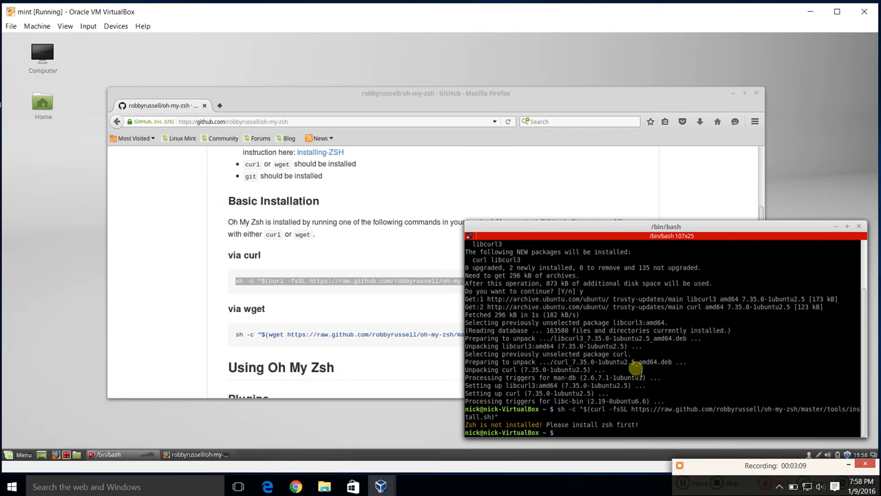
text(sudo apt-get)
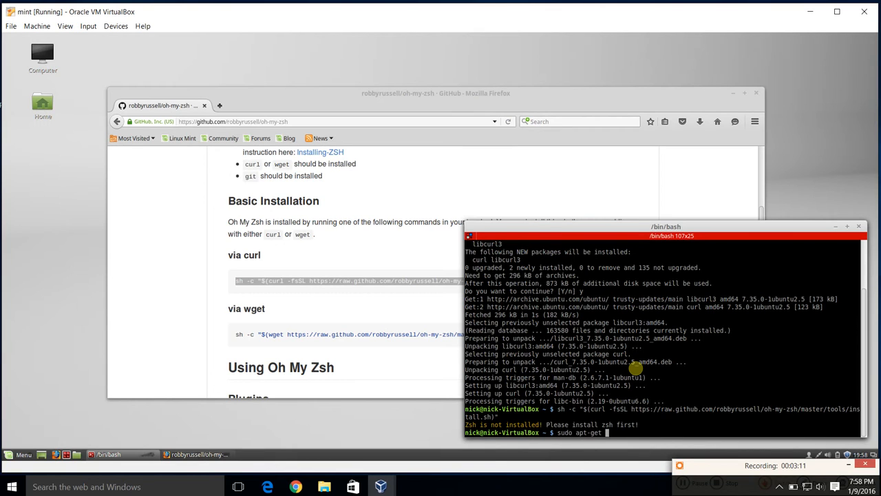
text(install)
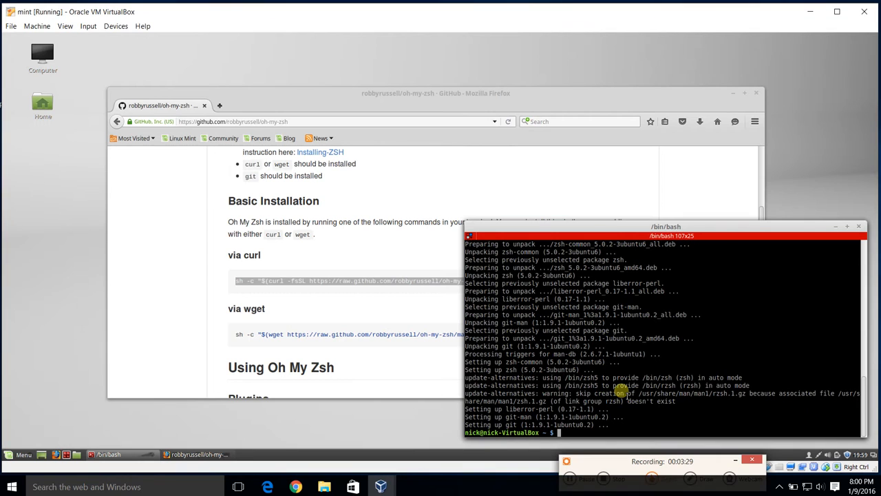
Step: Install git and zsh with apt-get, then rerun the oh-my-zsh install script
text(sudo apt-get install git zsh)
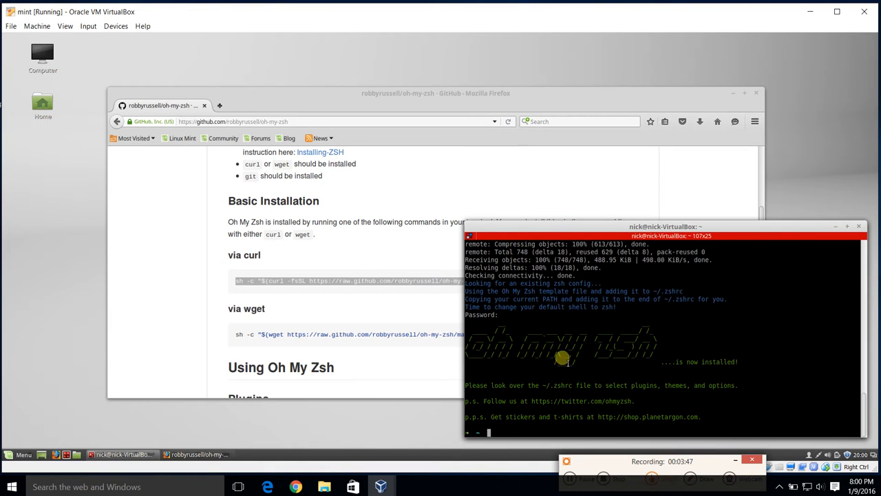
mouse_move(604, 375)
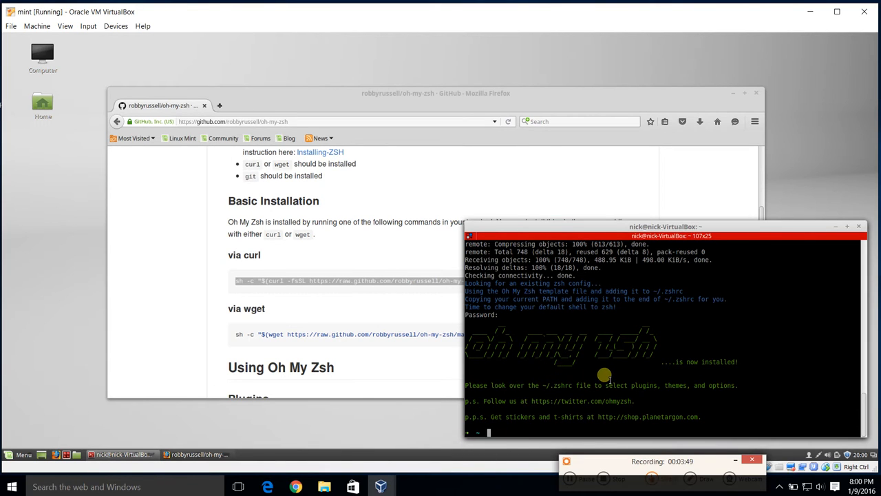
mouse_move(547, 351)
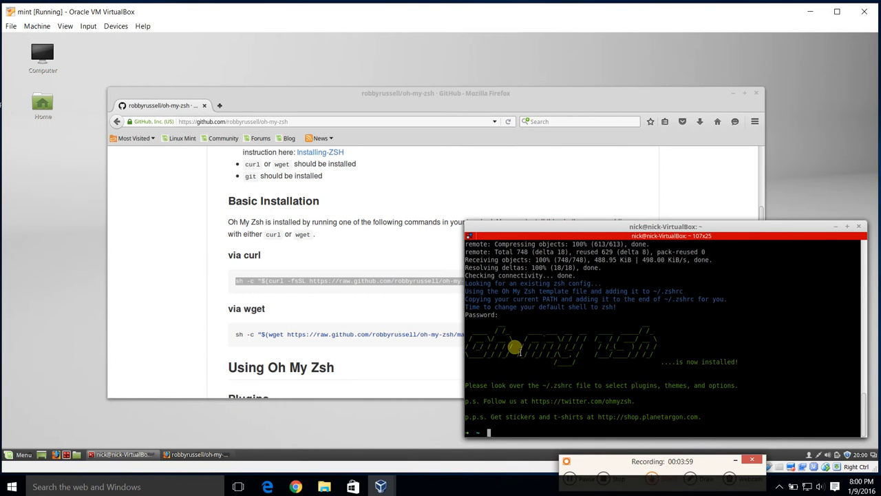
mouse_move(518, 345)
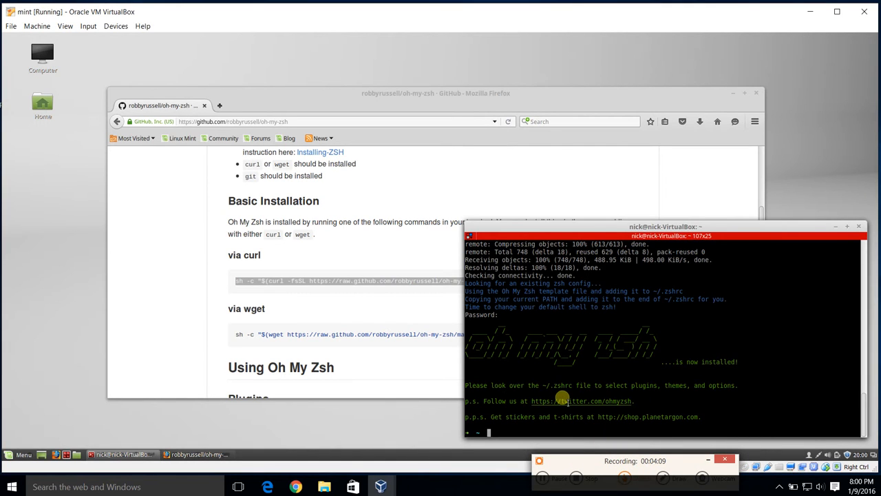
Step: Run sudo apt-get install emacs and confirm with y
text(sudo en)
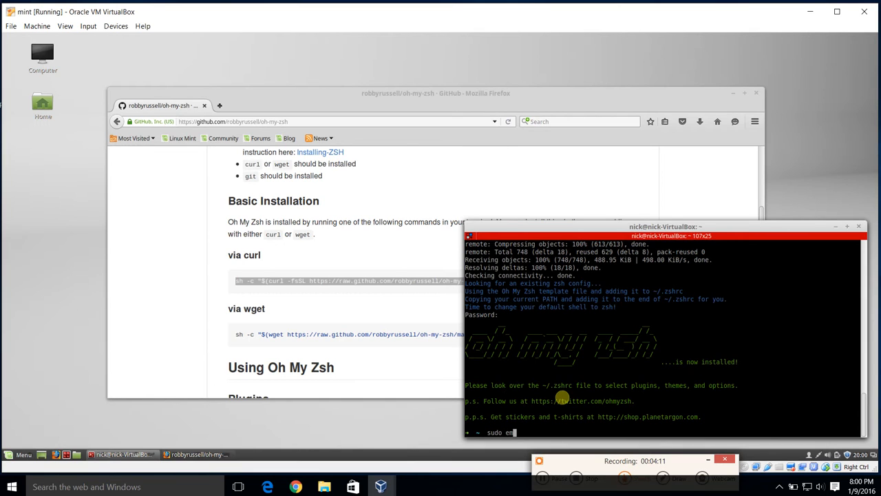
text(apt-vet install)
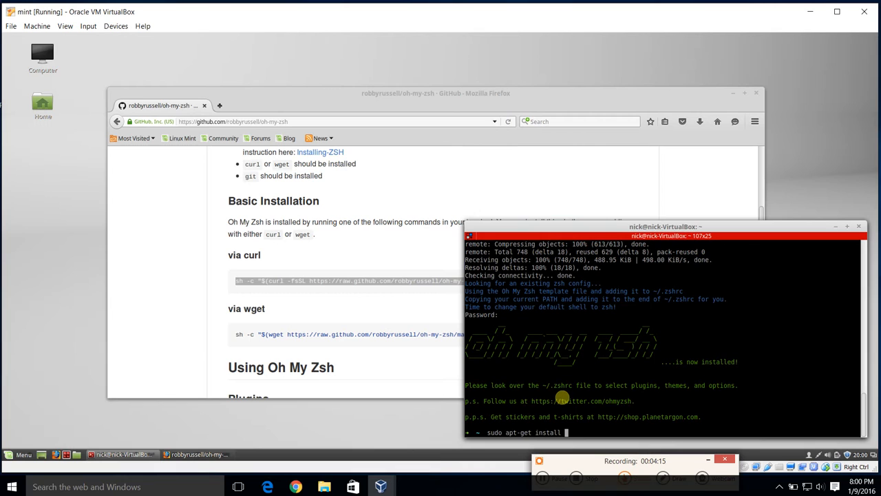
text(emacs)
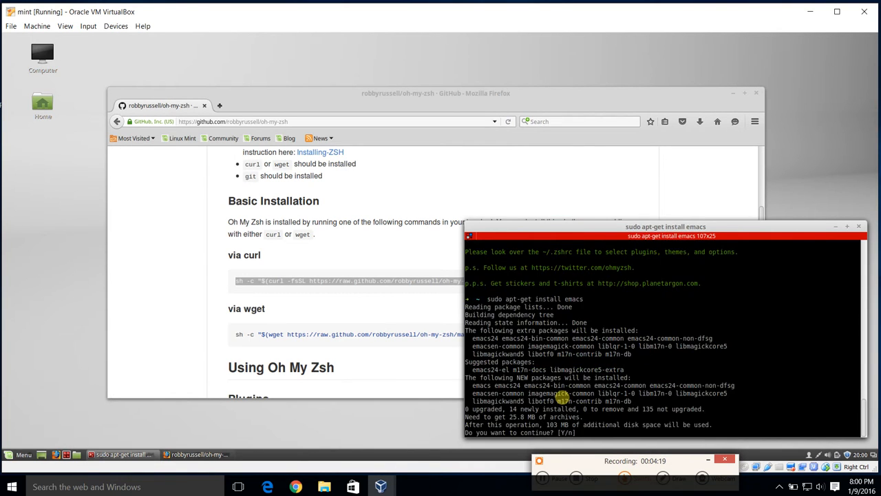
text(y)
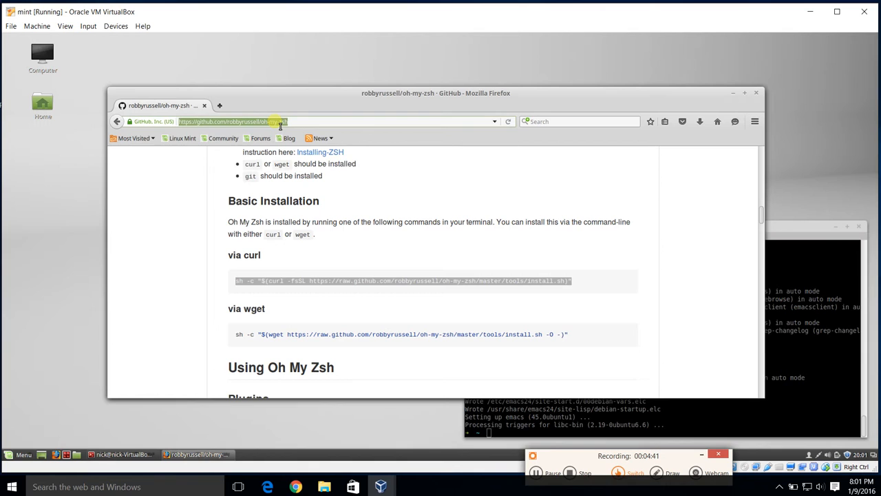
Step: Search 'ubuntu install sublime', open the Ask Ubuntu result, and scroll to the apt-get answer
text(ubuntu insta)
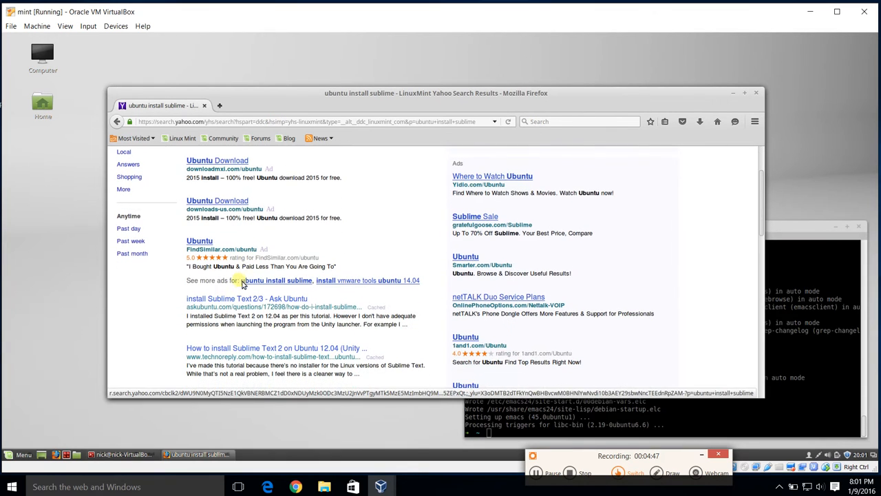
click(246, 298)
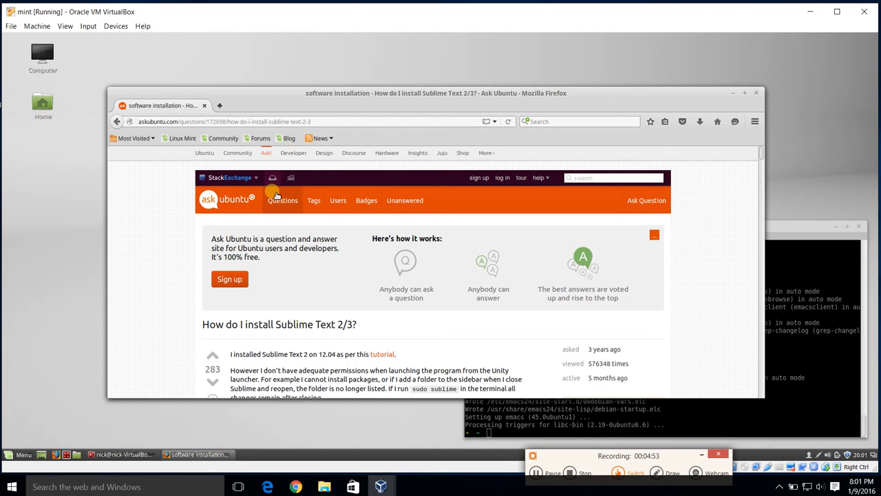
scroll(down, 3)
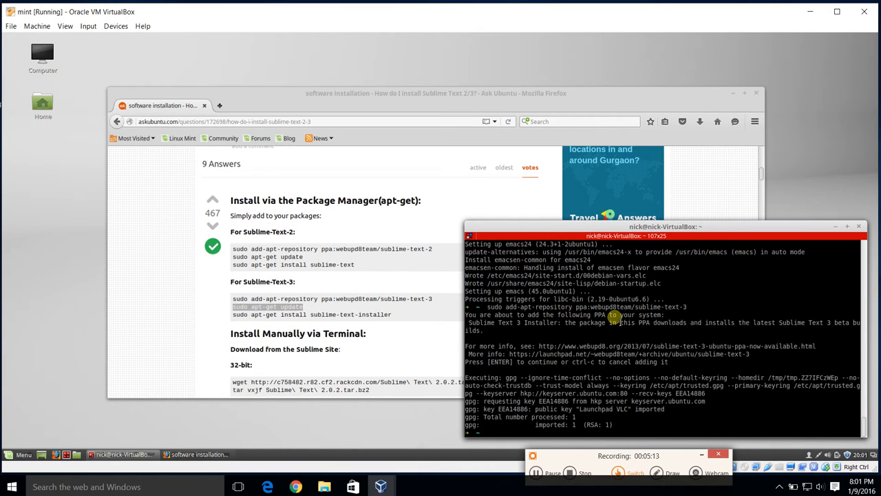
Step: Add the ppa:webupd8team/sublime-text-3 repository, upgrade, and run sudo apt-get update
text(sudo apt-get dist-upgrade && sudo apt-get upgrade &&)
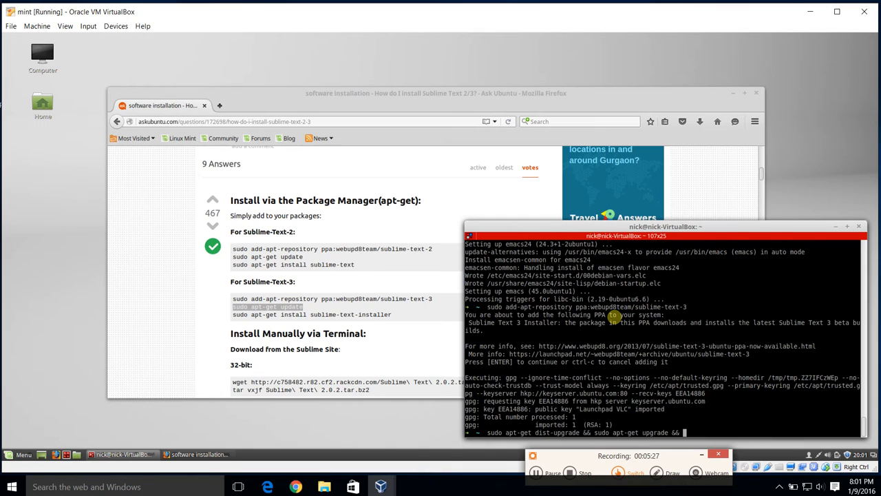
text(sudo)
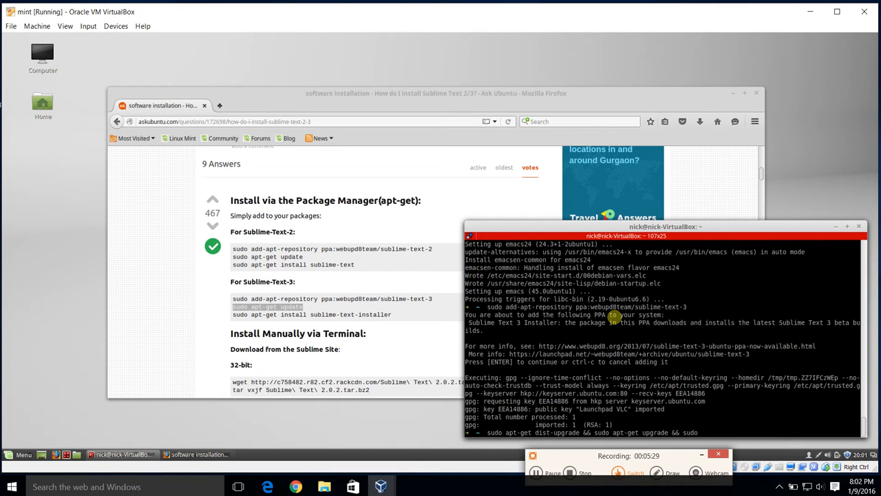
text(apt-get)
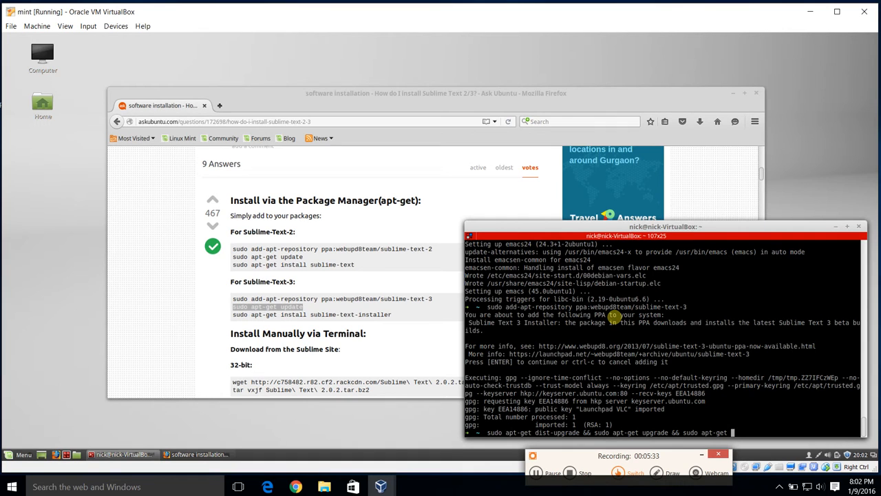
text(update)
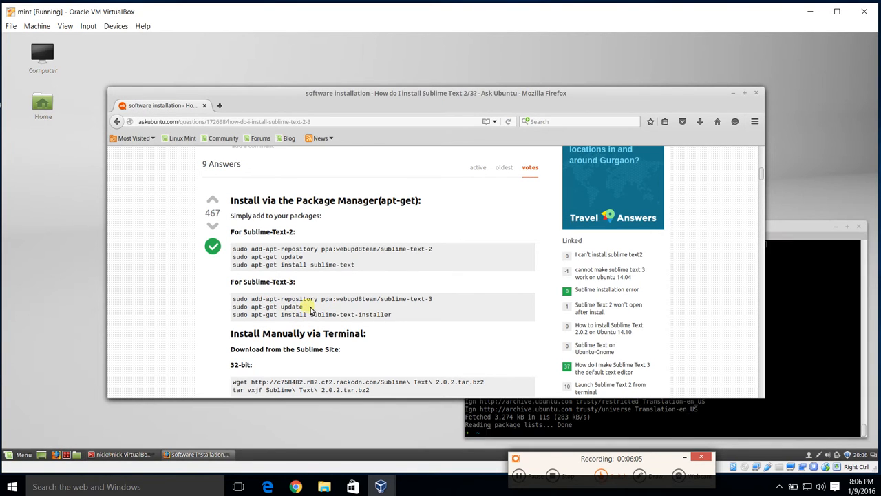
Step: Copy and run sudo apt-get install sublime-text-installer to install Sublime Text 3
triple_click(310, 314)
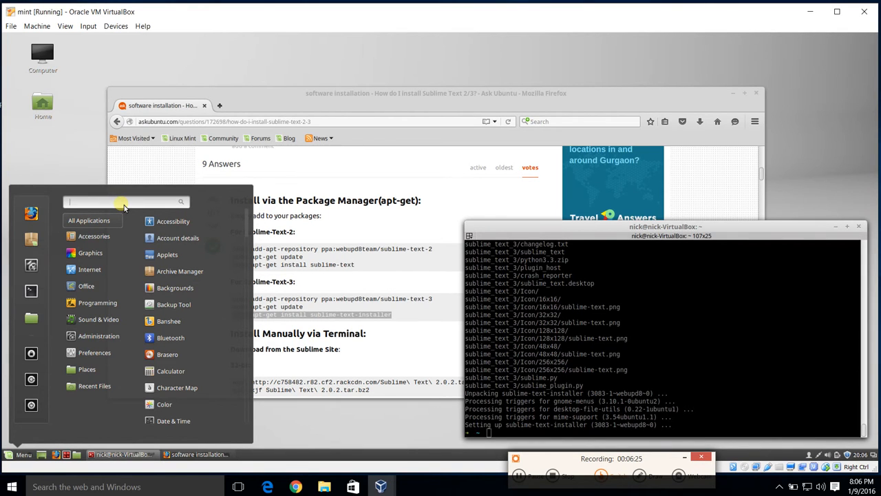
Step: Search the Menu for 'subl' and start Sublime Text
text(subl)
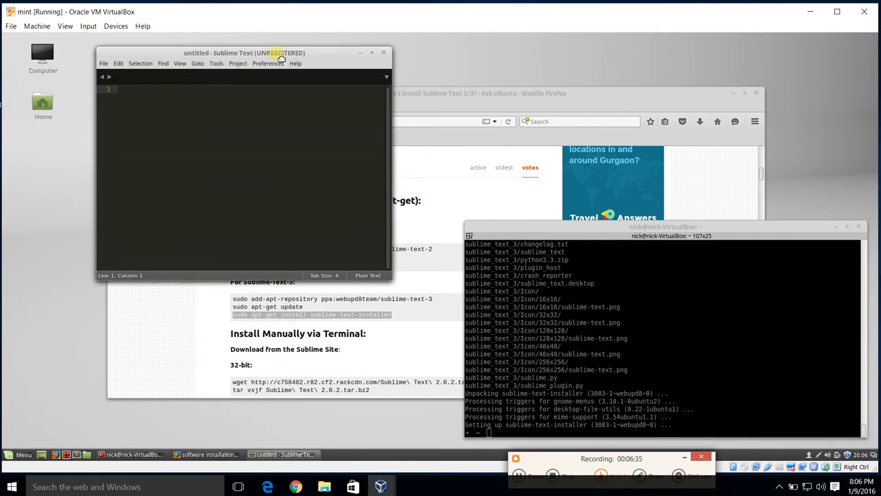
click(263, 62)
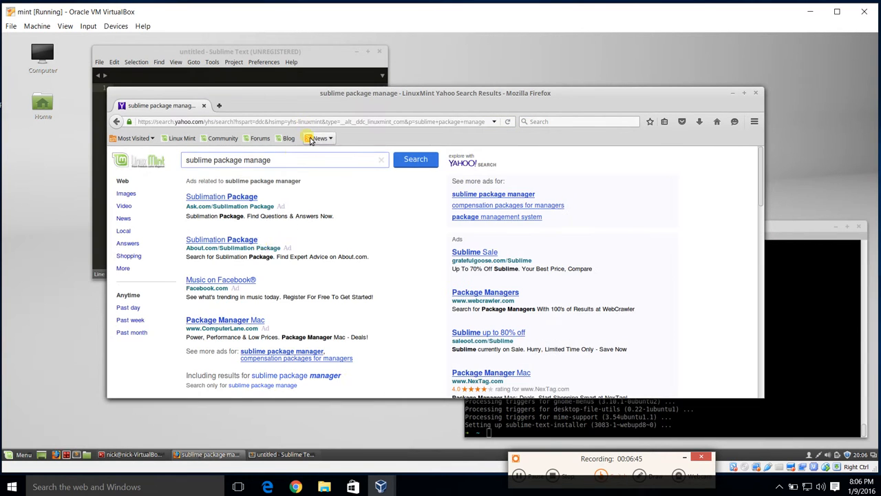
Step: Copy the Sublime Text 3 install code from packagecontrol.io/installation
scroll(down, 3)
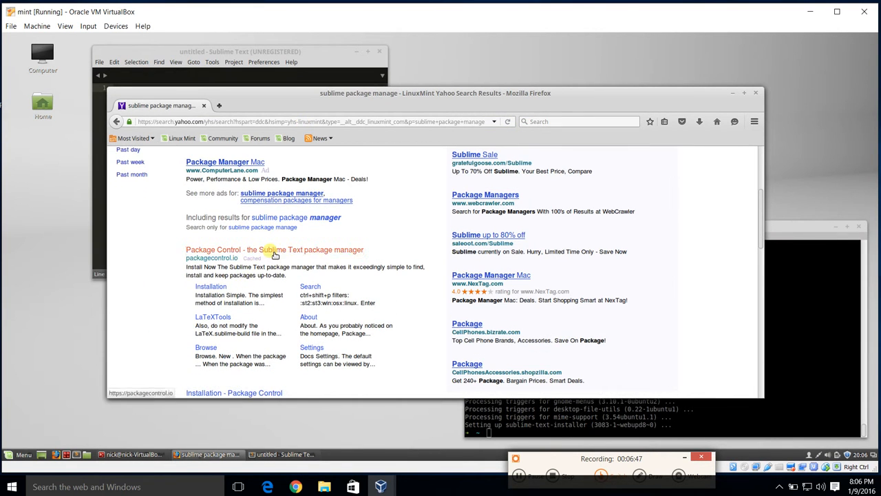
click(274, 249)
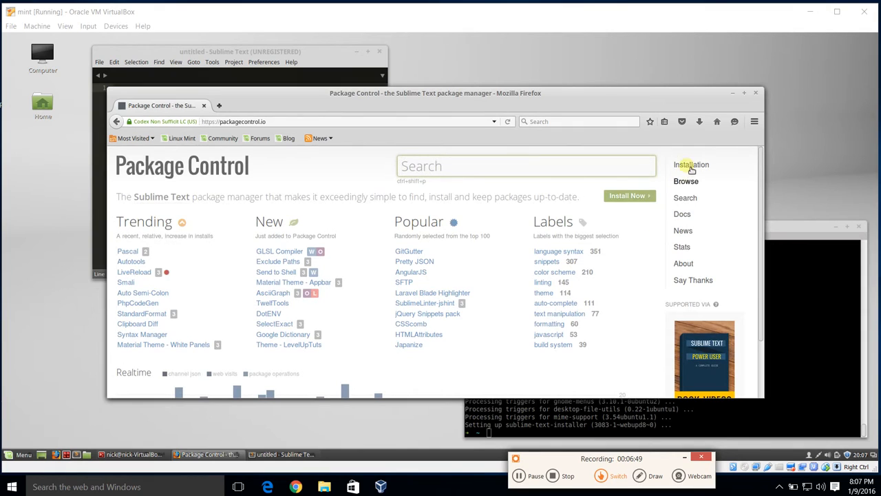
click(691, 165)
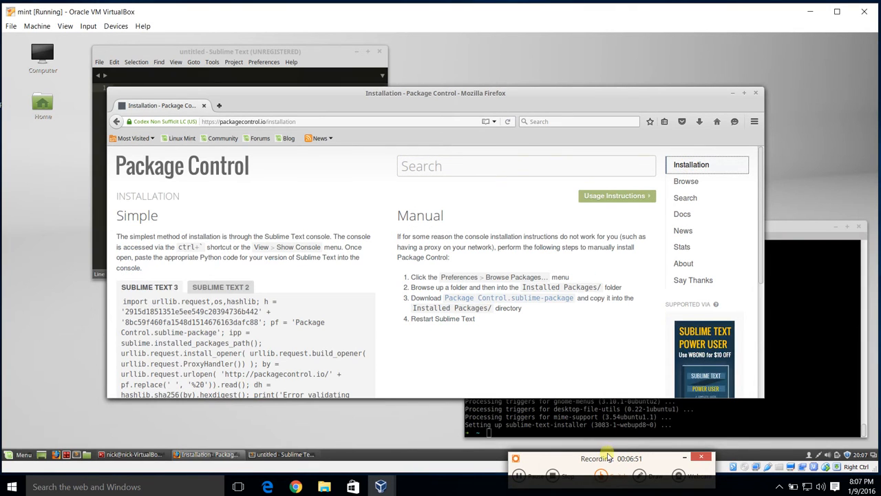
scroll(down, 3)
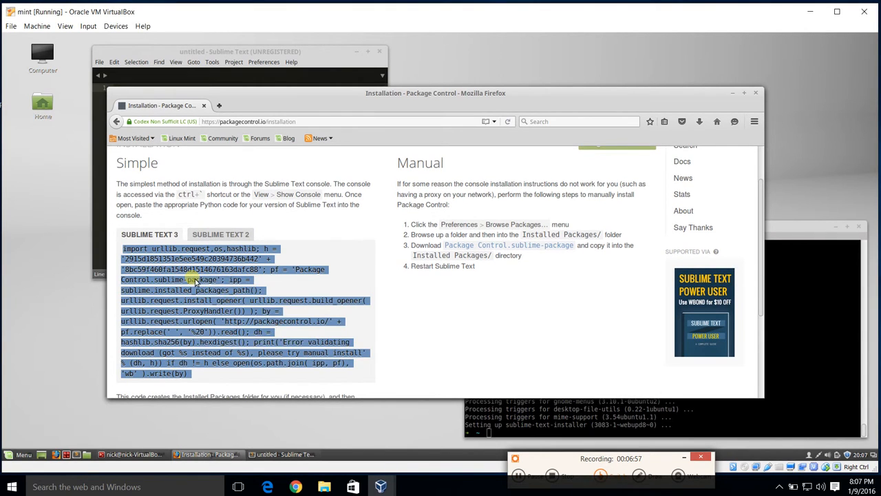
mouse_move(241, 81)
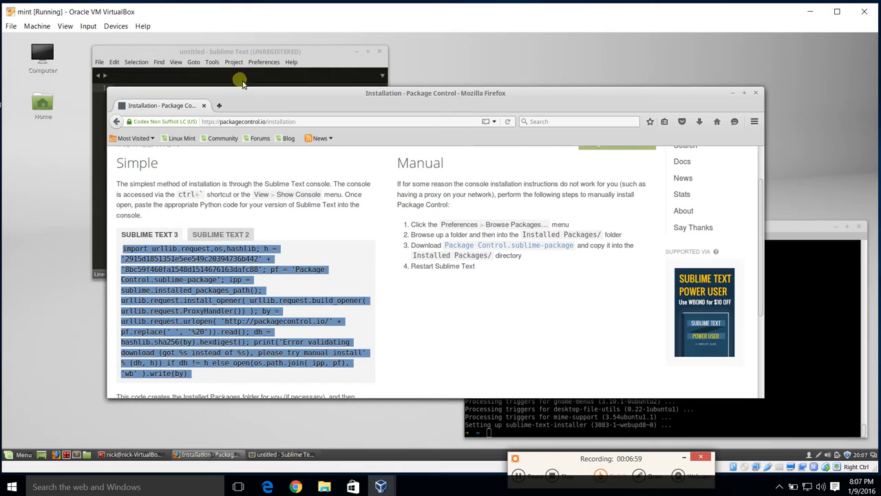
Step: Paste the Package Control install code into Sublime Text's console and run it
click(176, 62)
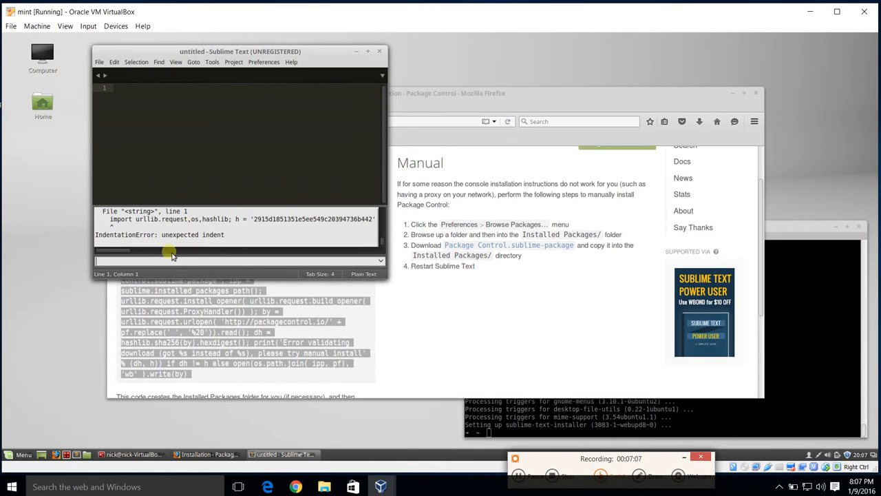
mouse_move(241, 303)
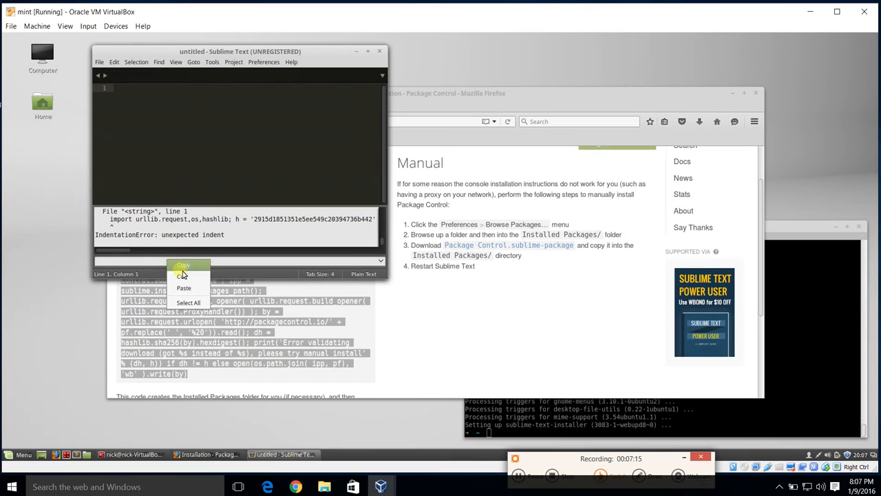
click(182, 266)
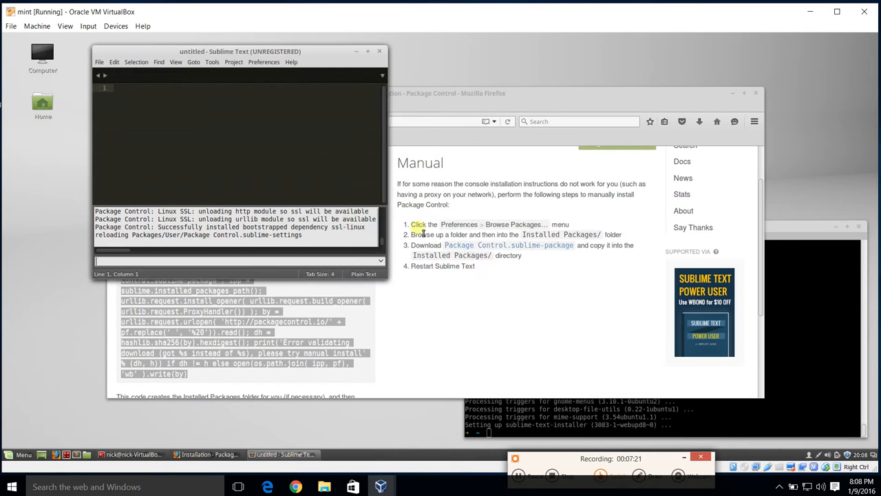
Step: Search Package Control's Install Package list for 'C', install a C package, then close Sublime
click(264, 62)
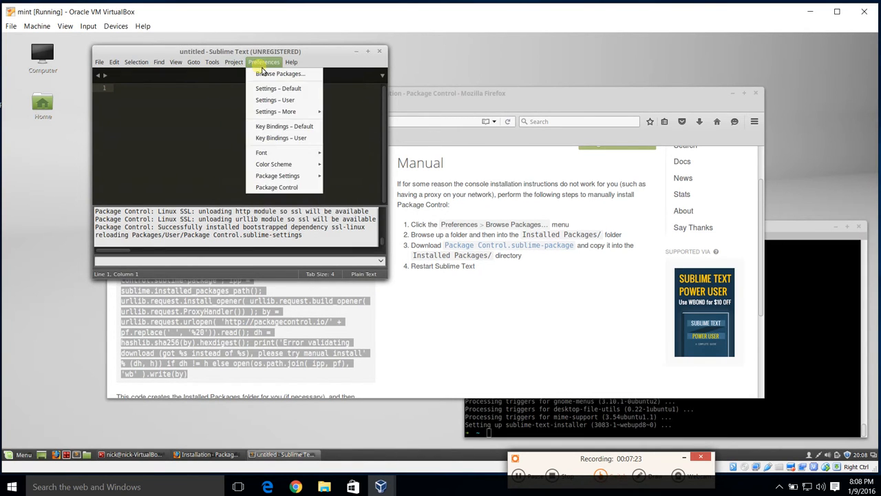
click(277, 186)
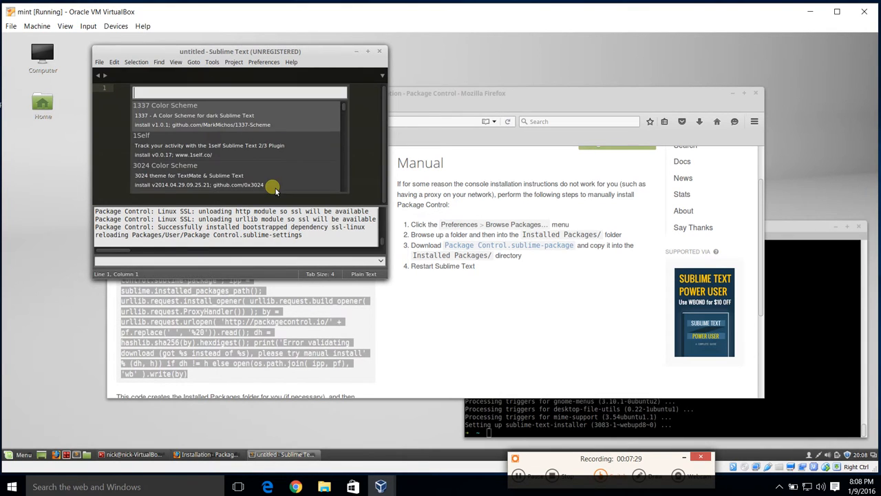
text(C)
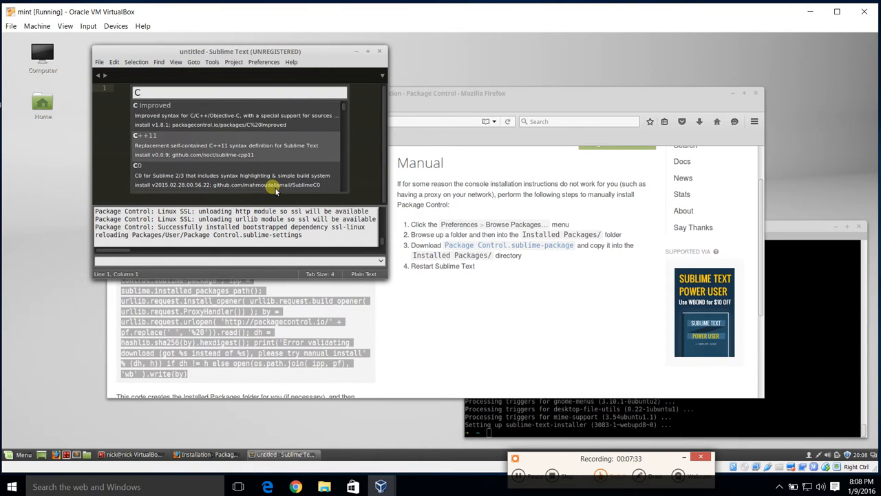
click(240, 144)
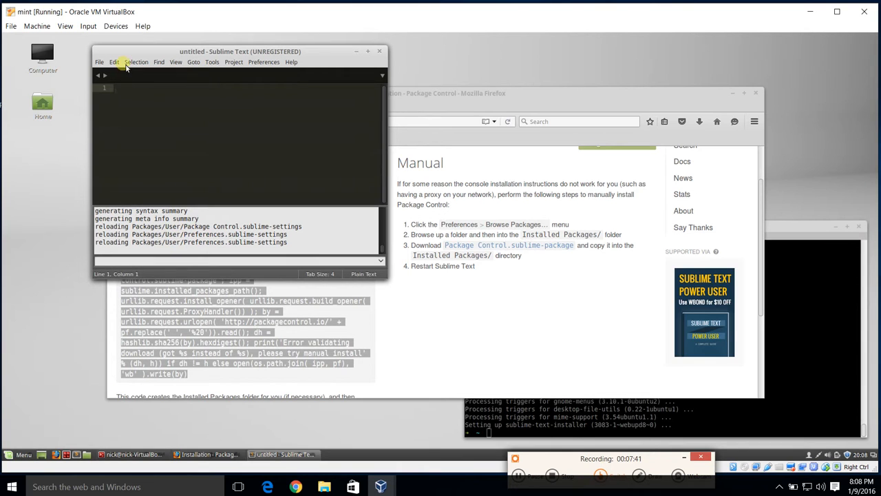
click(176, 62)
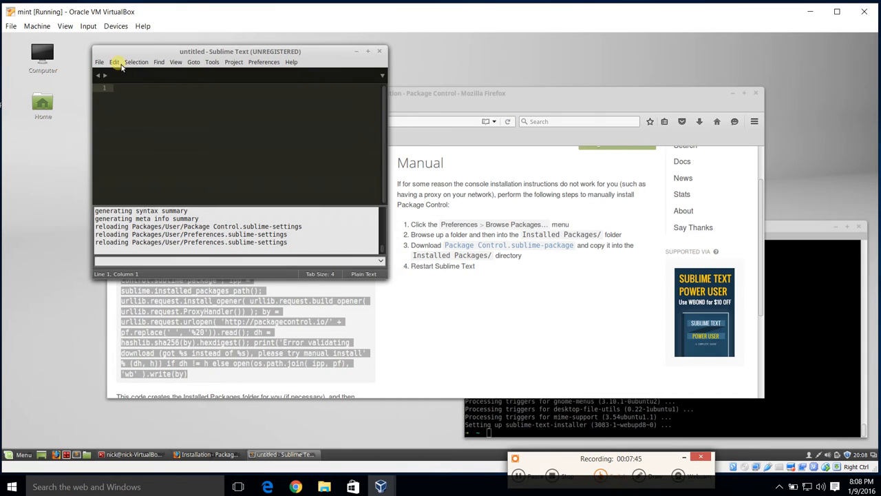
click(176, 62)
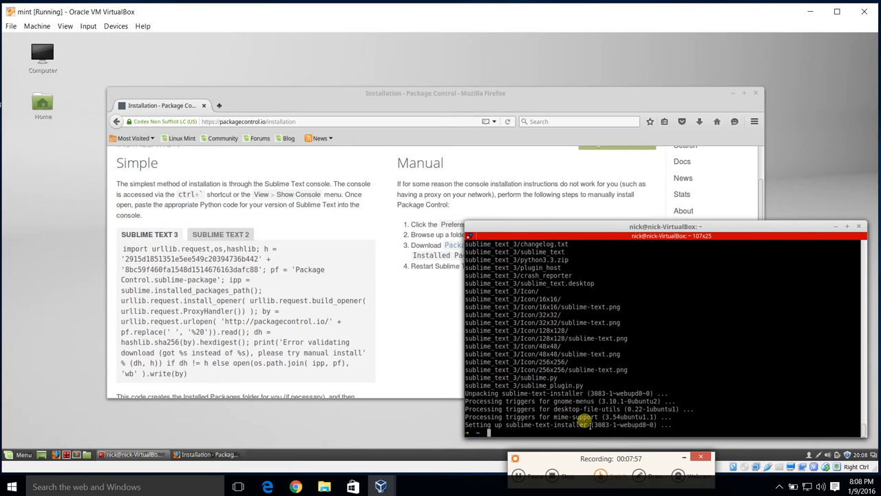
Step: Run sudo emacs ~/.zshrc to open the zsh config in Emacs
text(sudo emacs)
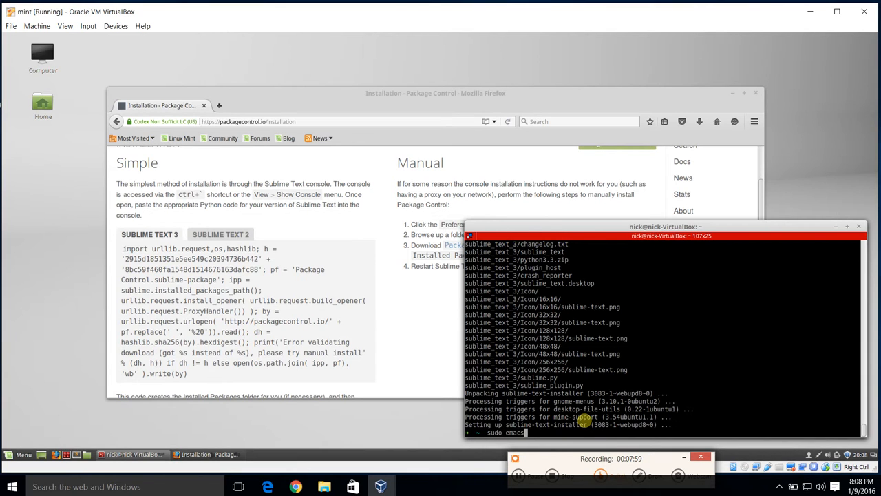
text(~/.zs)
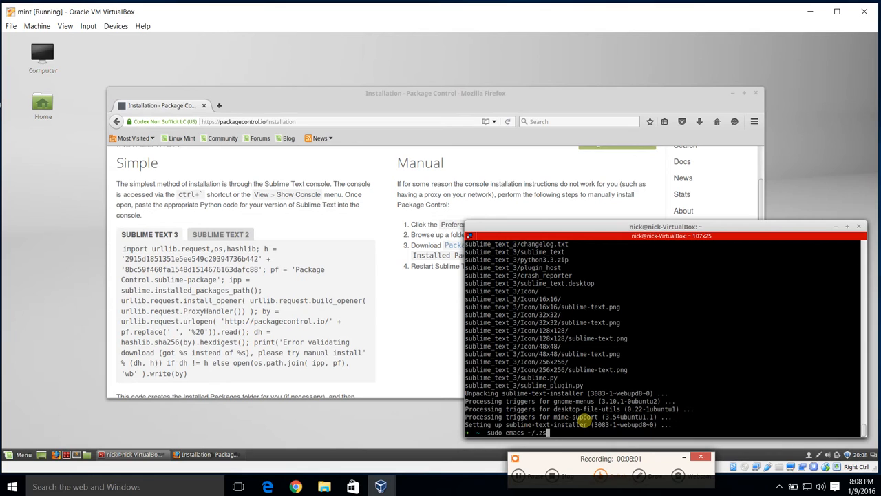
text(hrc)
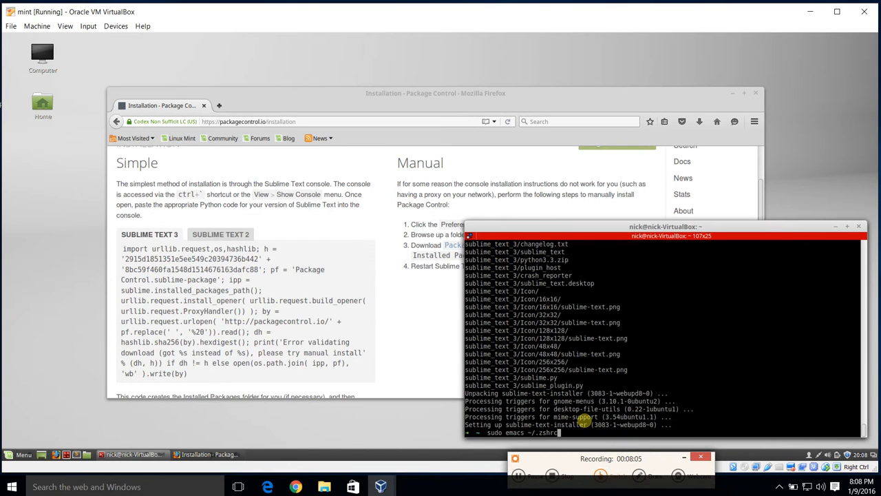
key(Return)
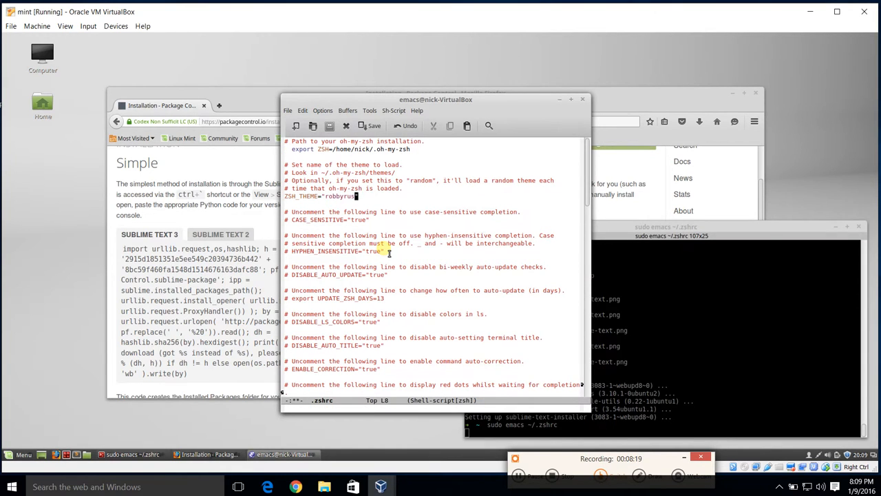
Step: Set ZSH_THEME to cloud and add alias ip="sudo apt-get install" to .zshrc
key(BackSpace)
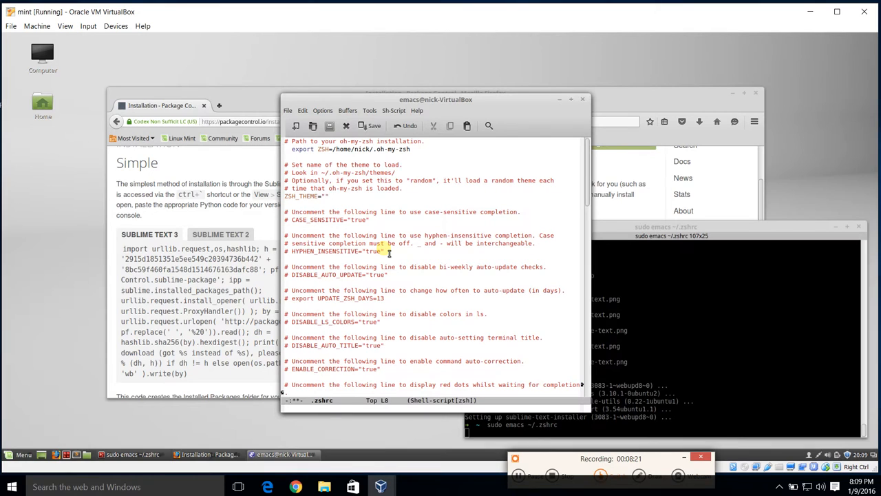
text(cloud)
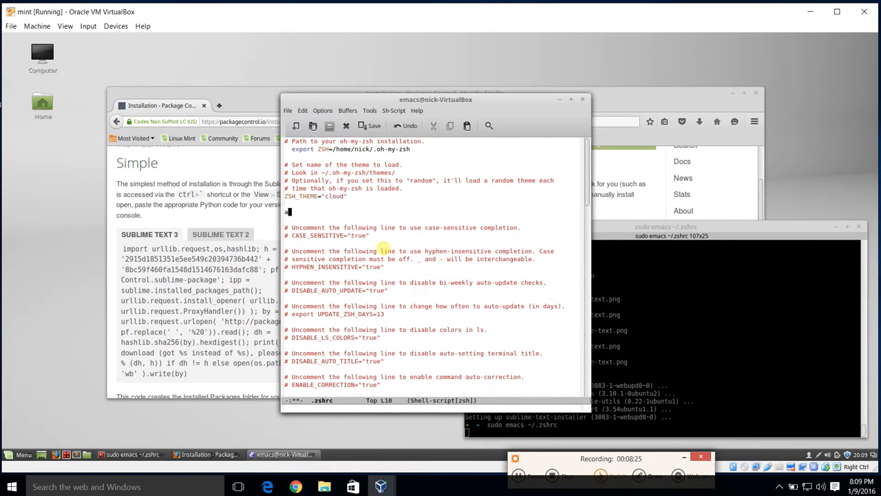
text(lias inst)
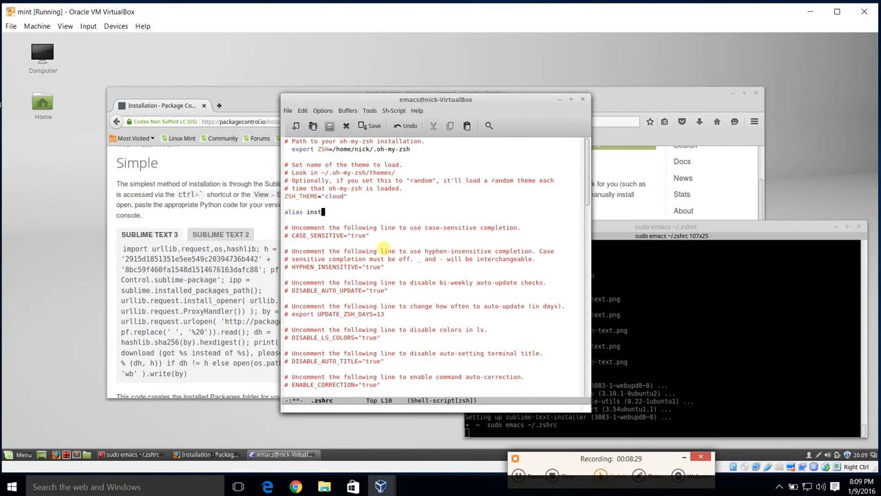
key(BackSpace)
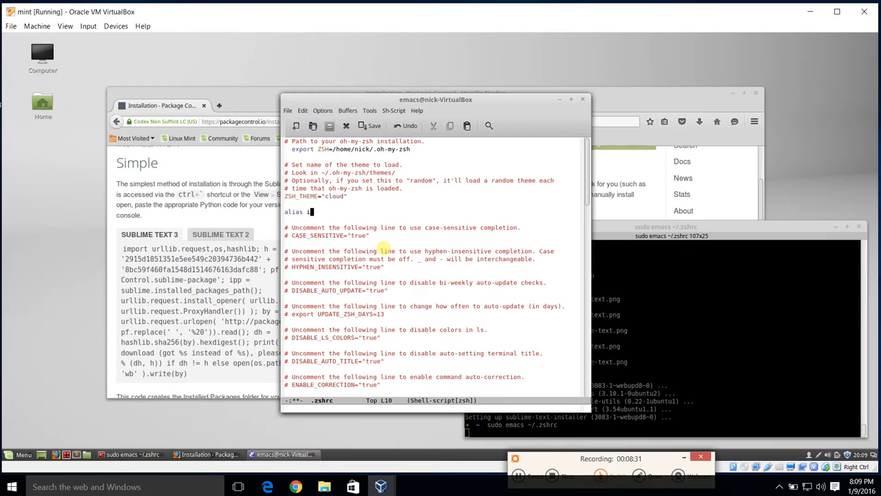
text(p=")
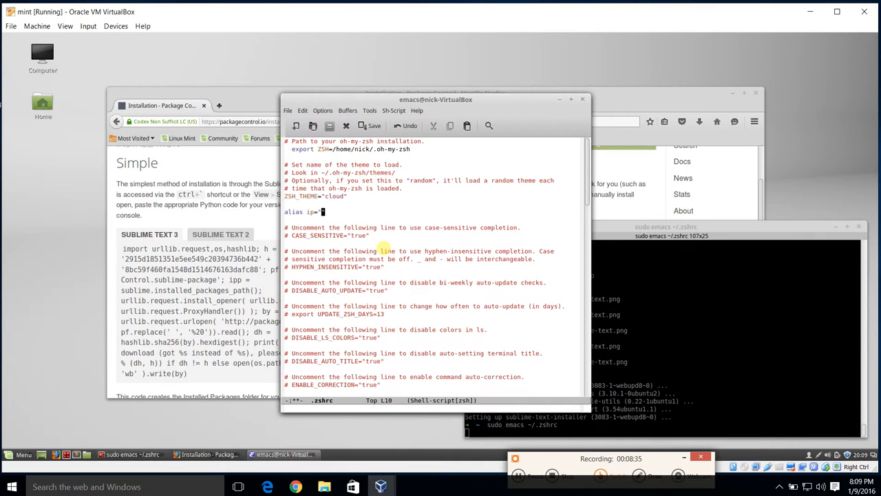
text(sudo apt-)
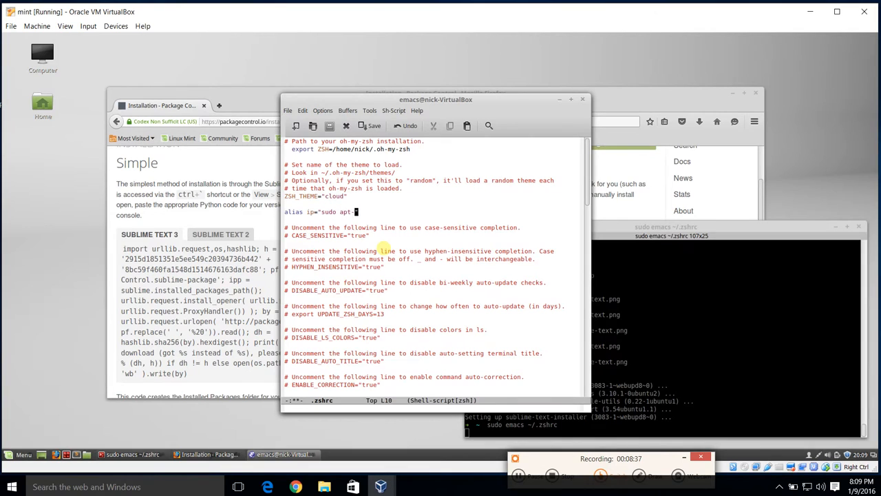
text(get install)
click(662, 432)
text(source ~/.zshrc)
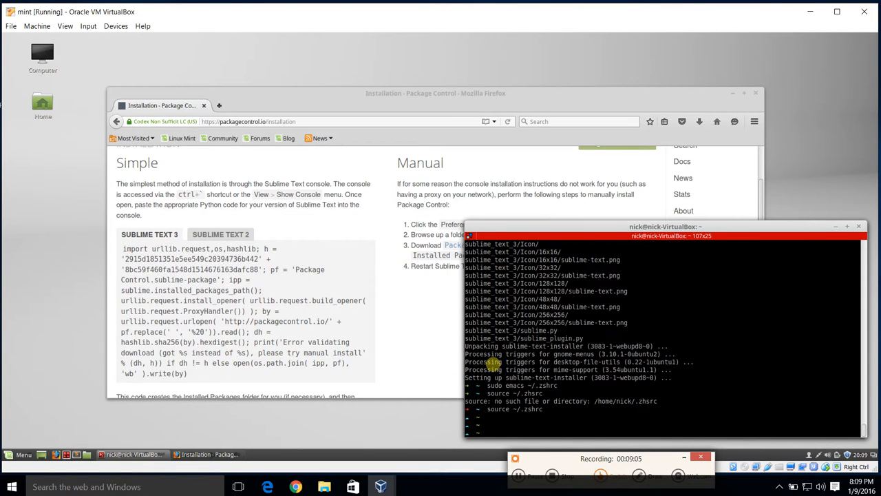
Step: Install htop with the new alias by running 'ip htop'
text(ip)
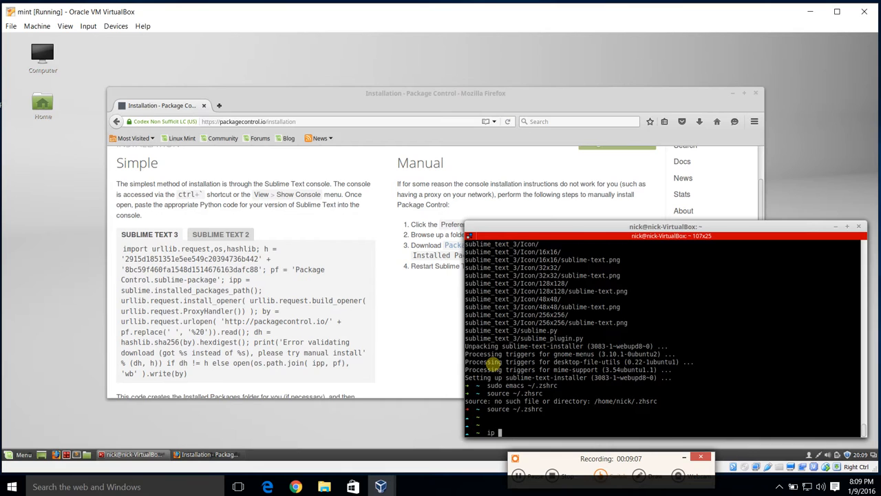
text(htop)
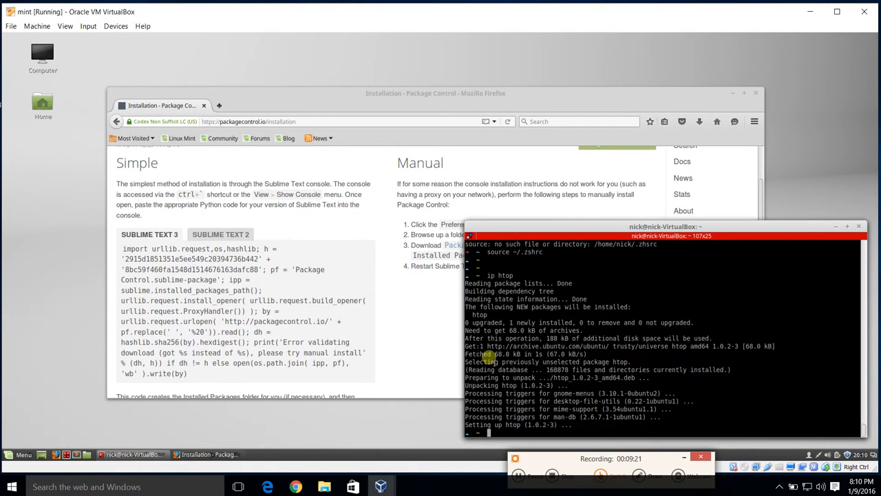
mouse_move(596, 308)
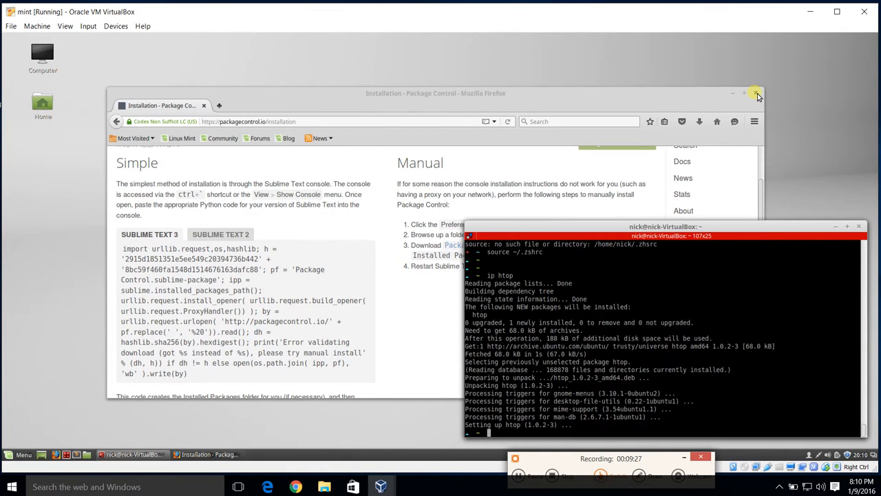
mouse_move(348, 153)
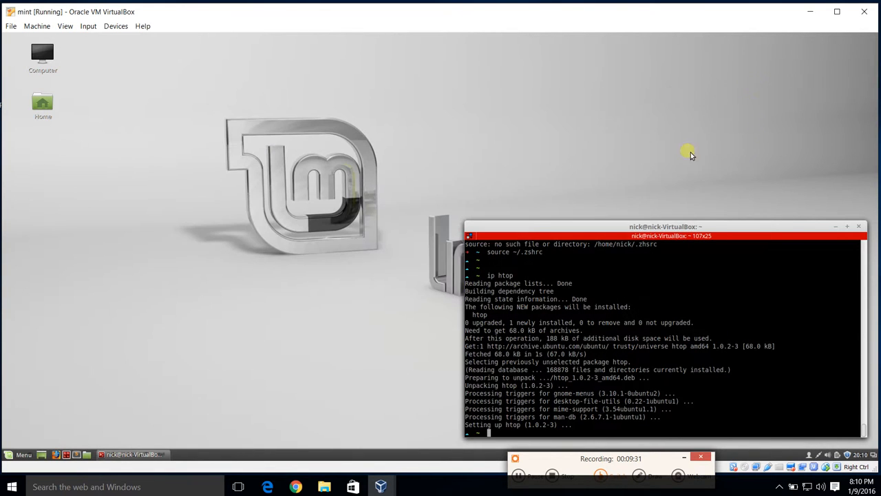
Step: Close the Firefox window so only Terminator remains on the desktop
drag(666, 226, 663, 220)
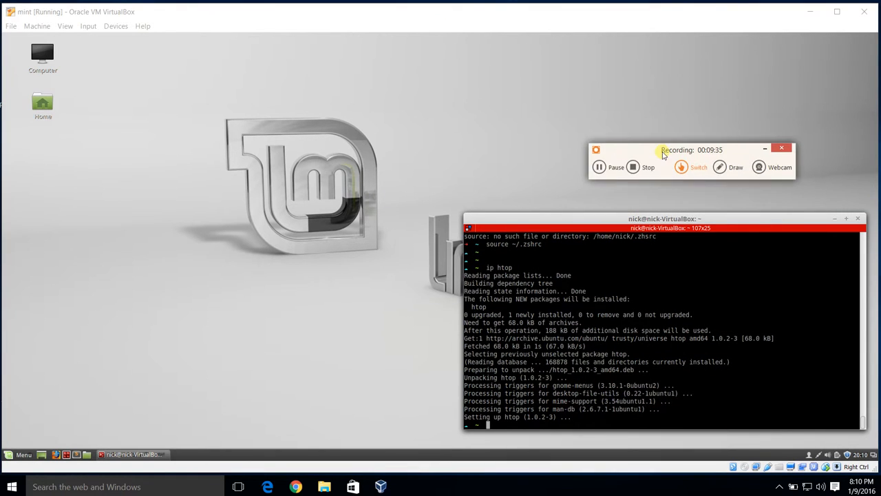
mouse_move(305, 288)
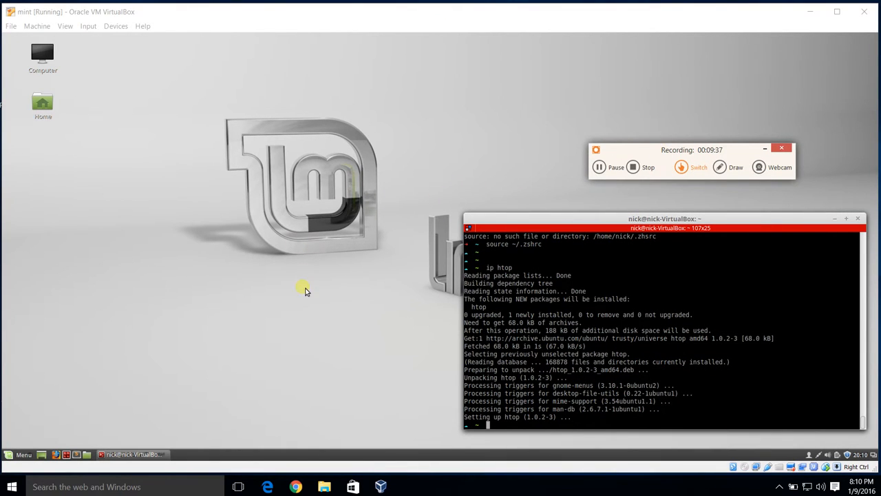
mouse_move(455, 212)
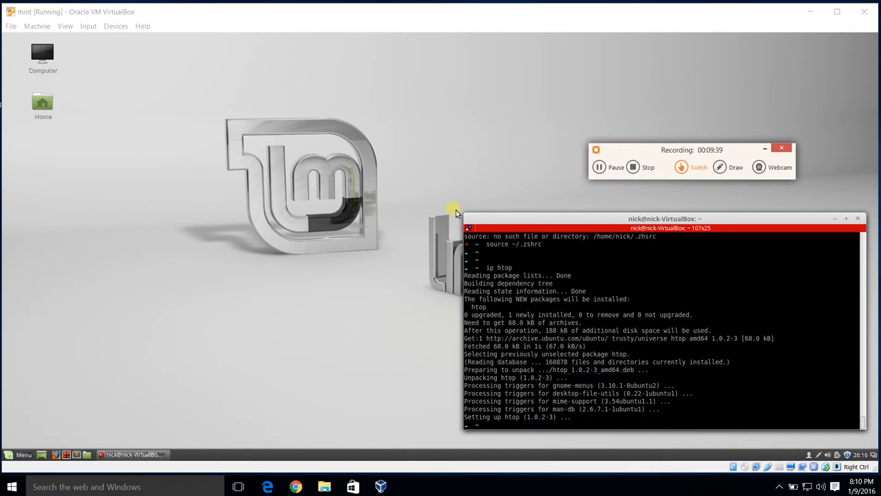
mouse_move(517, 190)
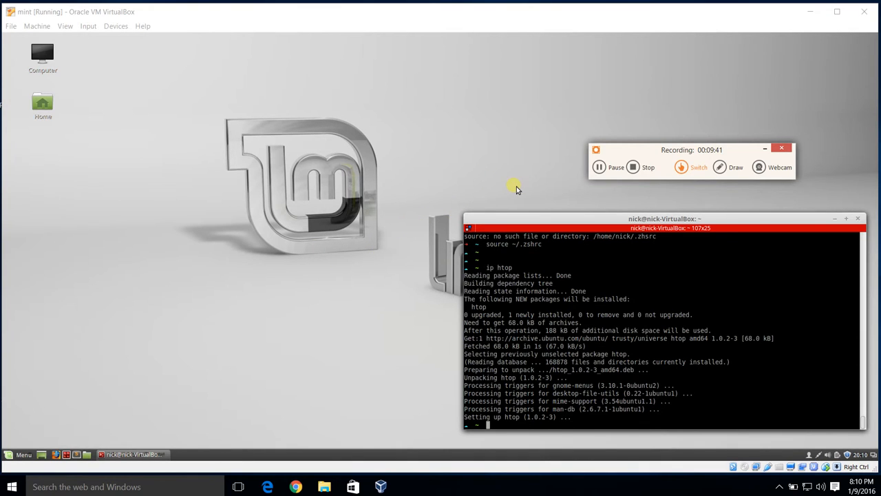
mouse_move(539, 189)
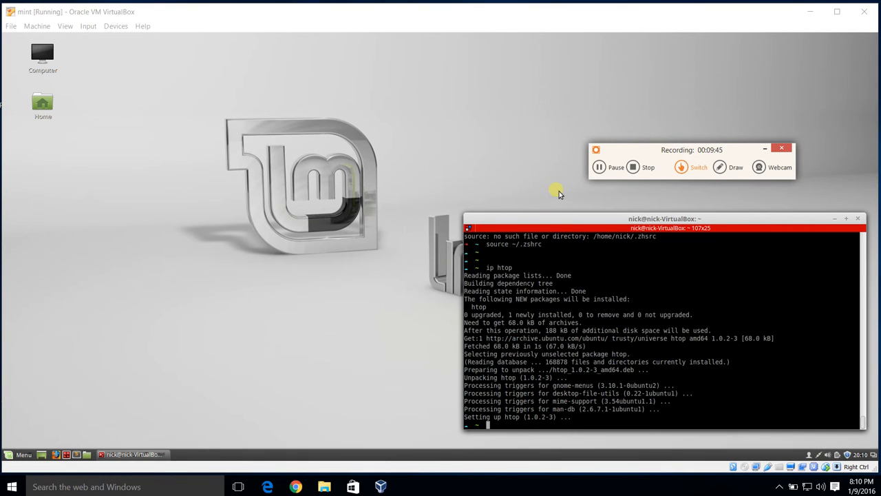
mouse_move(597, 195)
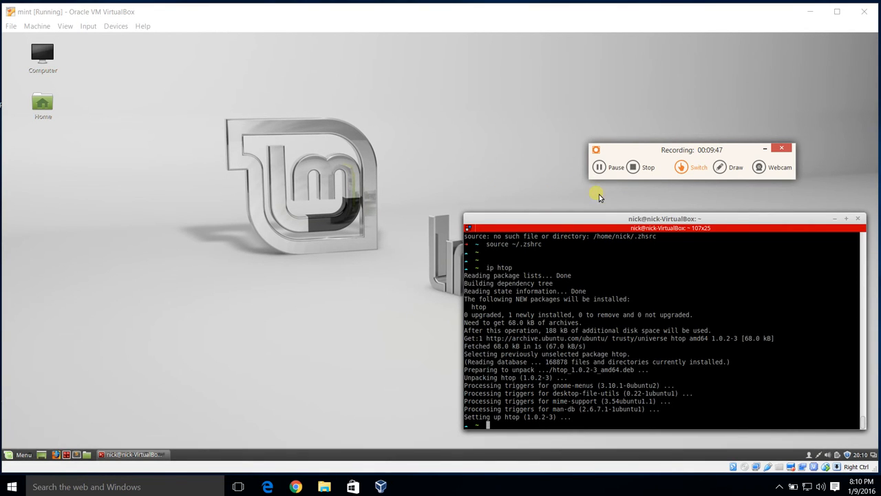